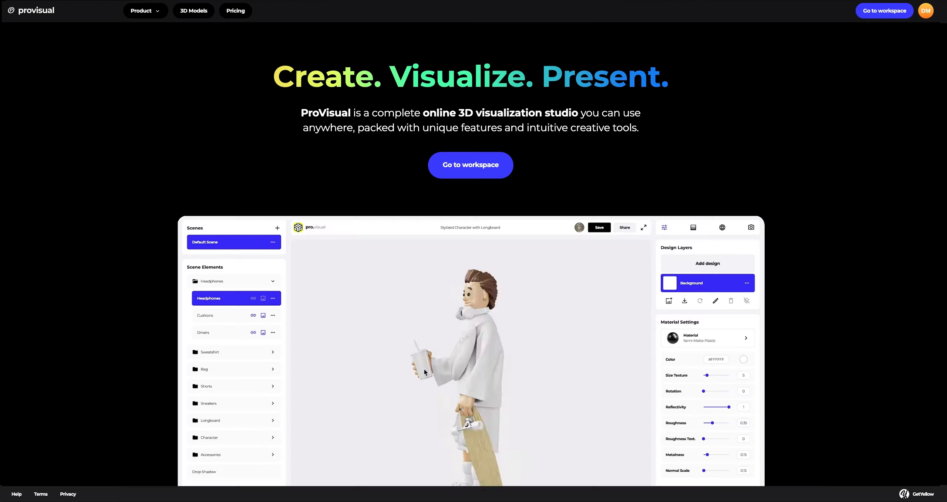
- Open ProVisual's 3D Models gallery
{"action": "left_click", "coordinate": [204, 315]}
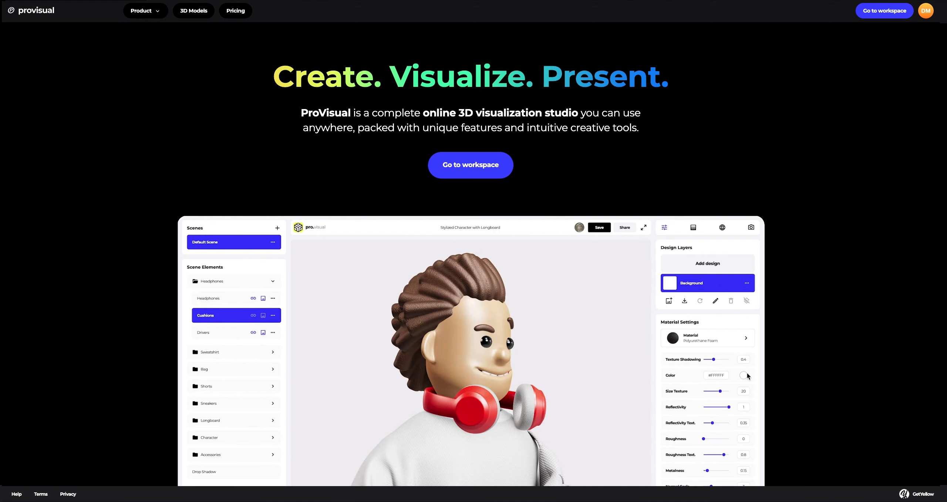
{"action": "left_click", "coordinate": [209, 352]}
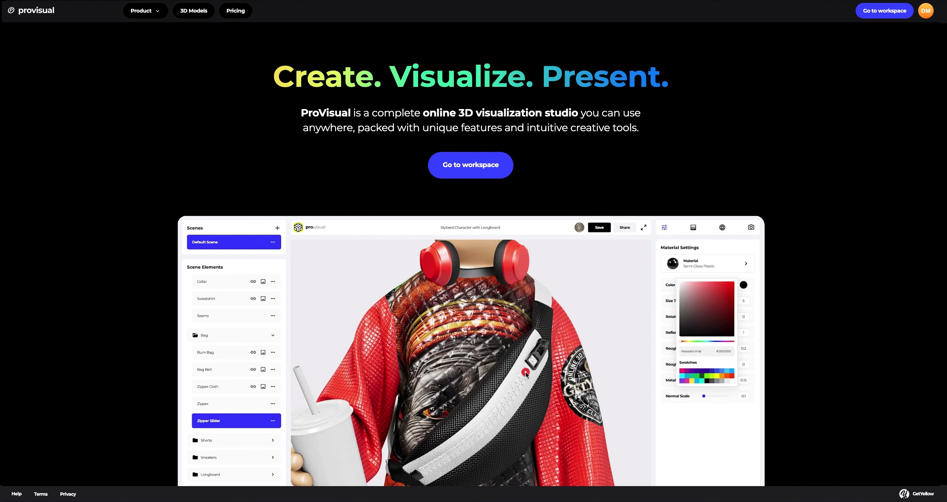
{"action": "left_click", "coordinate": [208, 387]}
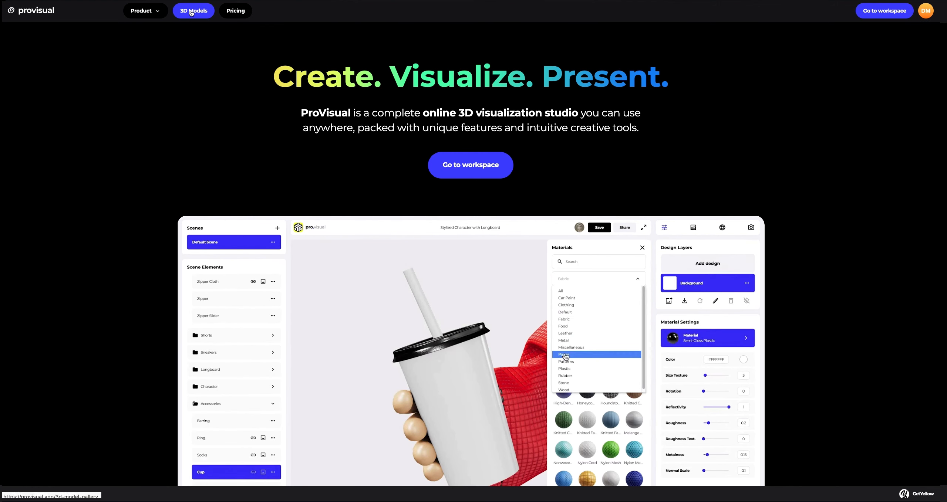
{"action": "left_click", "coordinate": [193, 10]}
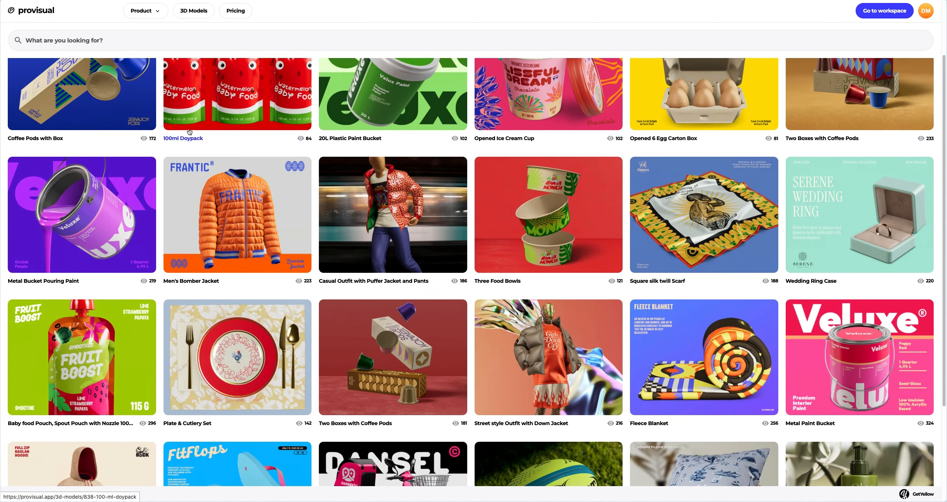
- Scroll down the gallery to the Mercedes Benz Sprinter 314 CDI 2014 tile
{"action": "scroll", "scroll_direction": "down", "scroll_amount": 3}
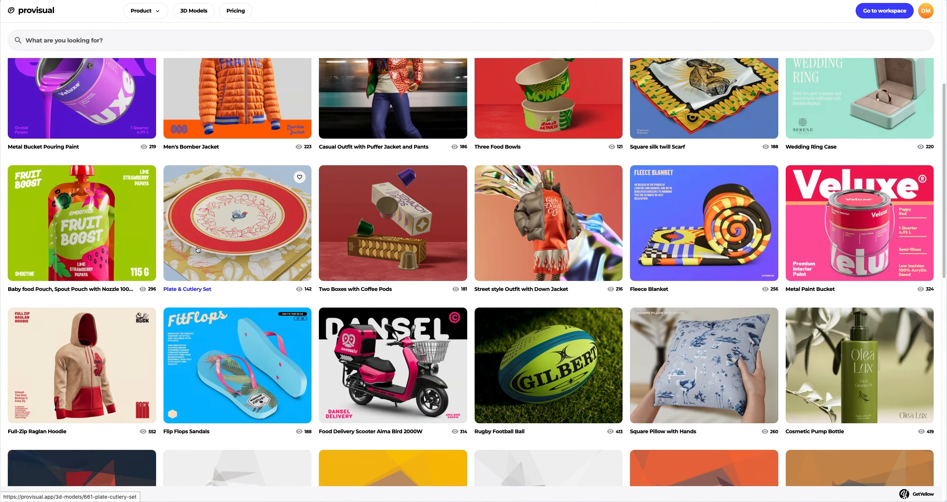
{"action": "scroll", "scroll_direction": "down", "scroll_amount": 3}
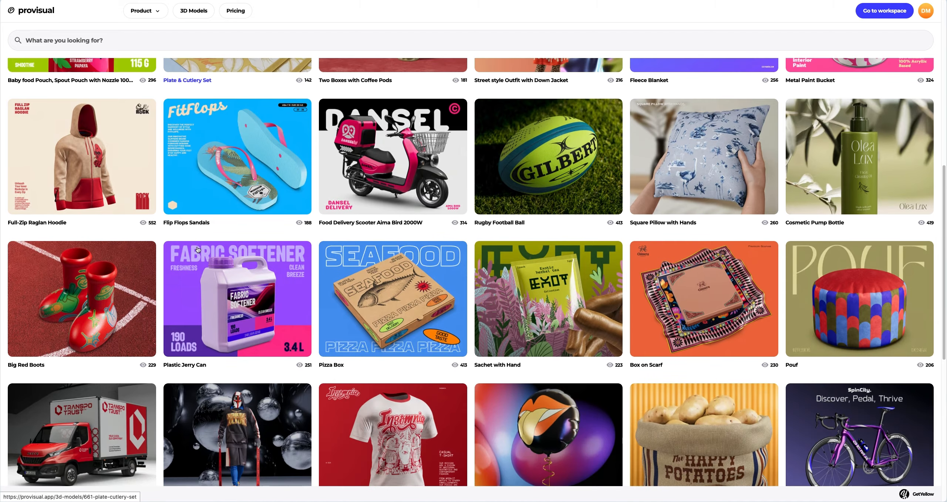
{"action": "scroll", "scroll_direction": "down", "scroll_amount": 3}
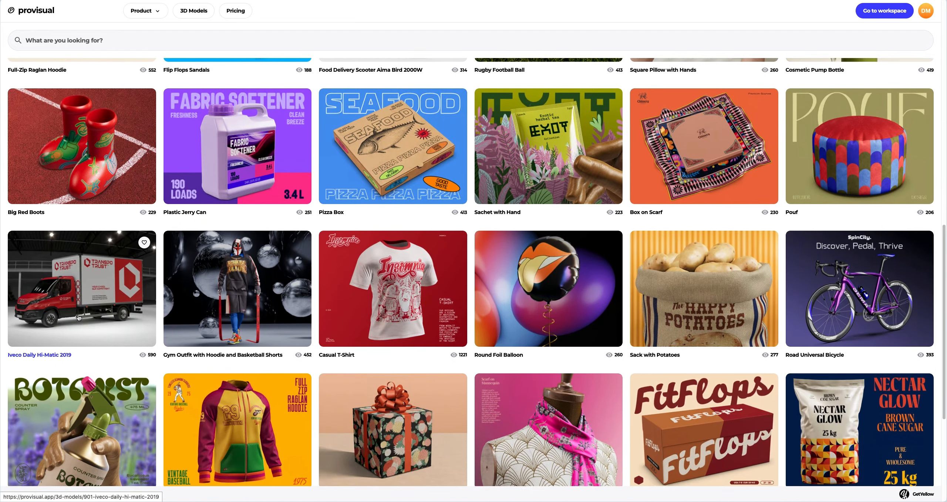
{"action": "scroll", "scroll_direction": "down", "scroll_amount": 3}
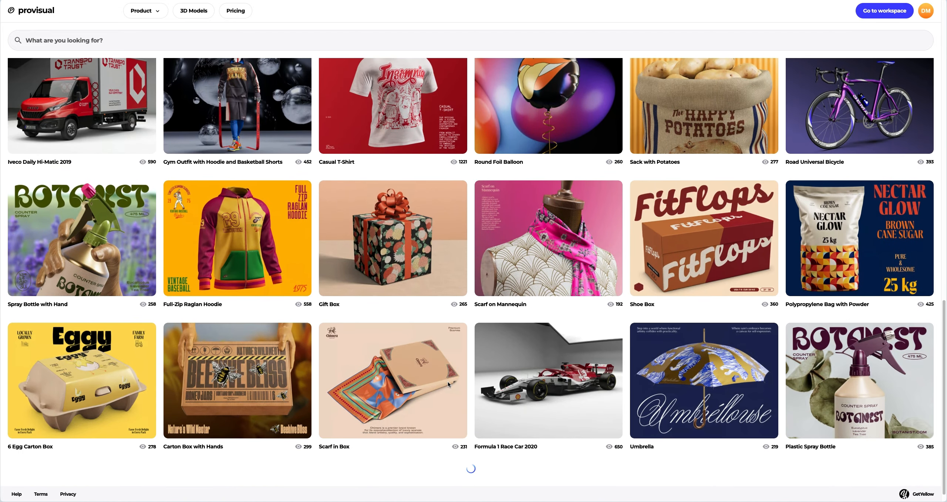
{"action": "scroll", "scroll_direction": "down", "scroll_amount": 3}
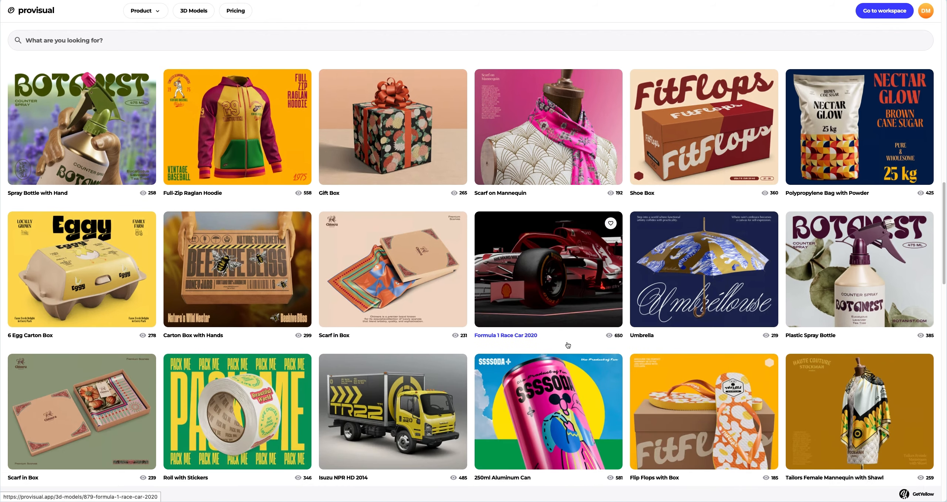
{"action": "scroll", "scroll_direction": "down", "scroll_amount": 3}
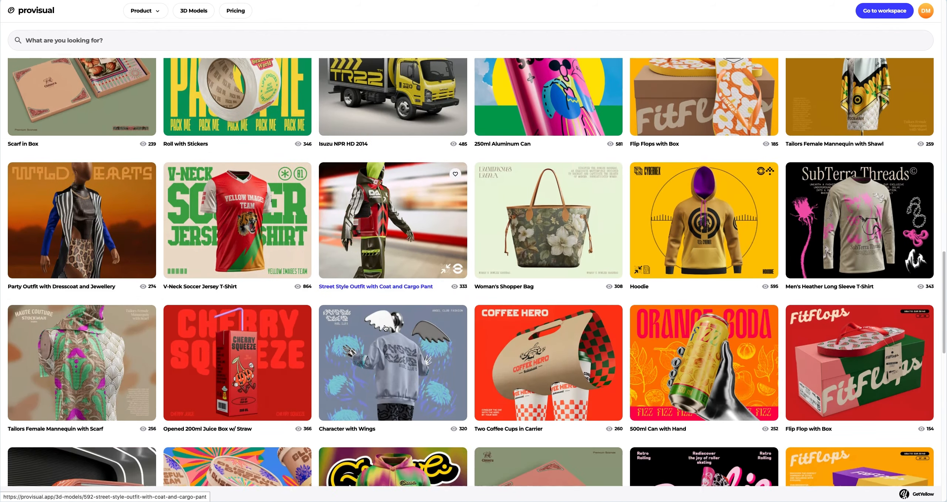
{"action": "scroll", "scroll_direction": "down", "scroll_amount": 3}
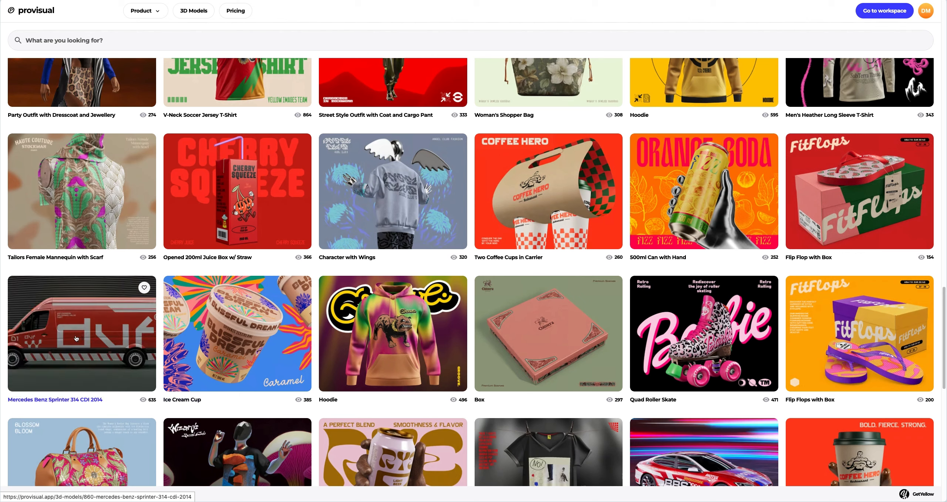
- Open the Sprinter 314 CDI 2014 page, browse its preview renders, and start a new project
{"action": "left_click", "coordinate": [81, 333]}
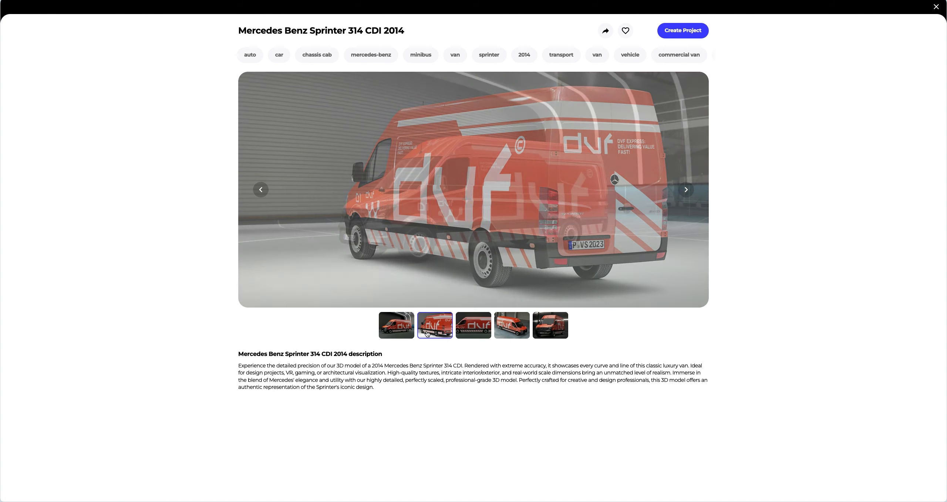
{"action": "left_click", "coordinate": [512, 325]}
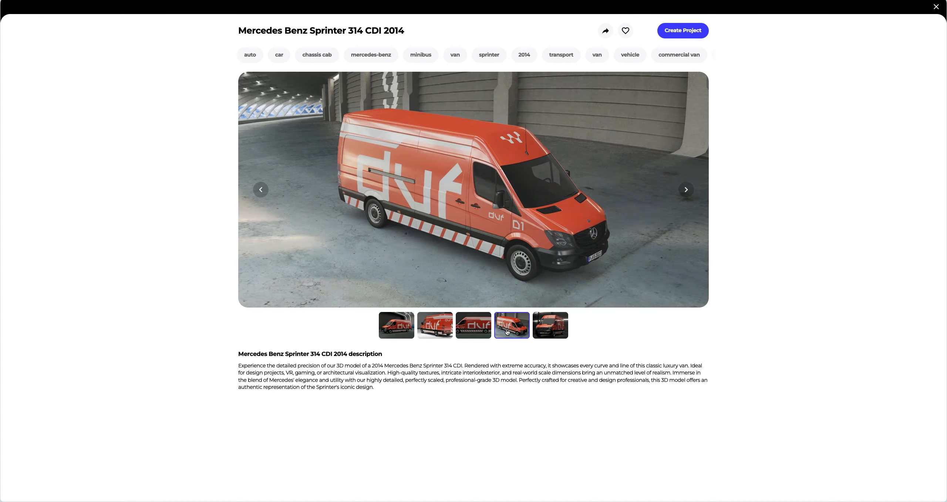
{"action": "left_click", "coordinate": [550, 325]}
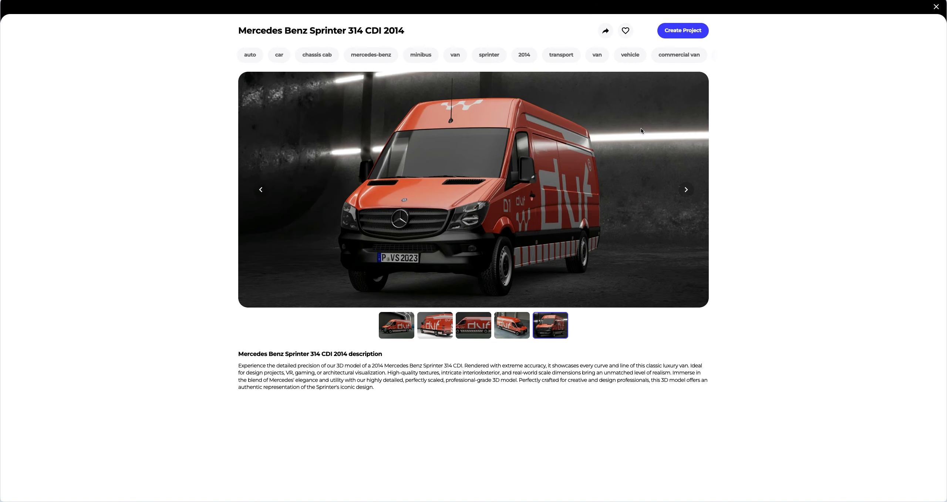
{"action": "left_click", "coordinate": [683, 30]}
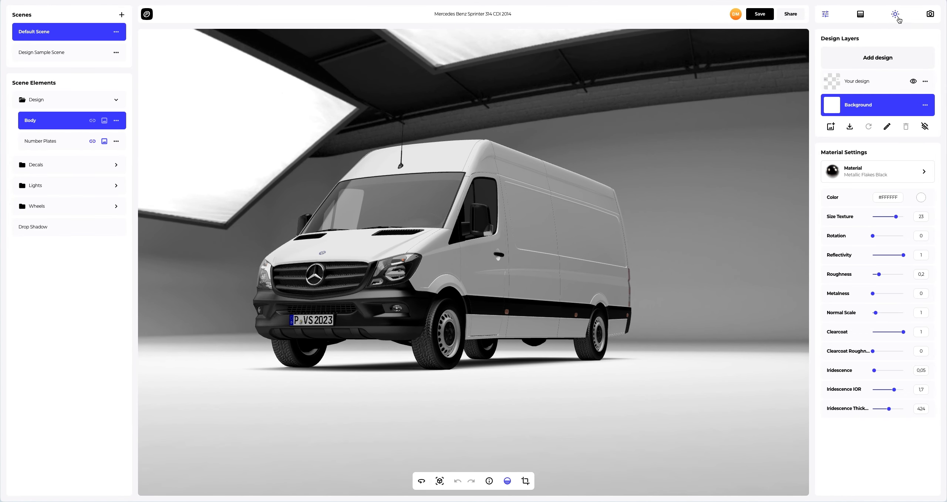
- Show the environment and lighting settings and orbit the van to view its side and rear
{"action": "left_click", "coordinate": [895, 14]}
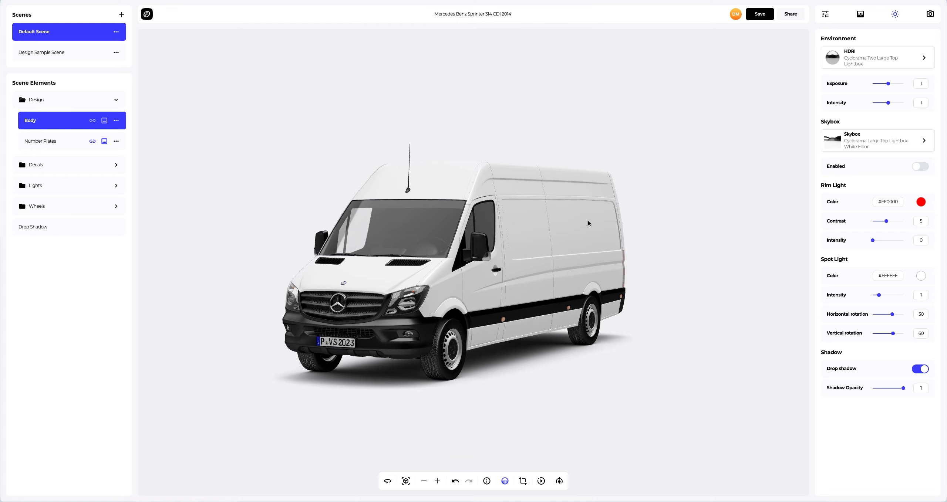
{"action": "left_click_drag", "start_coordinate": [589, 224], "coordinate": [475, 229]}
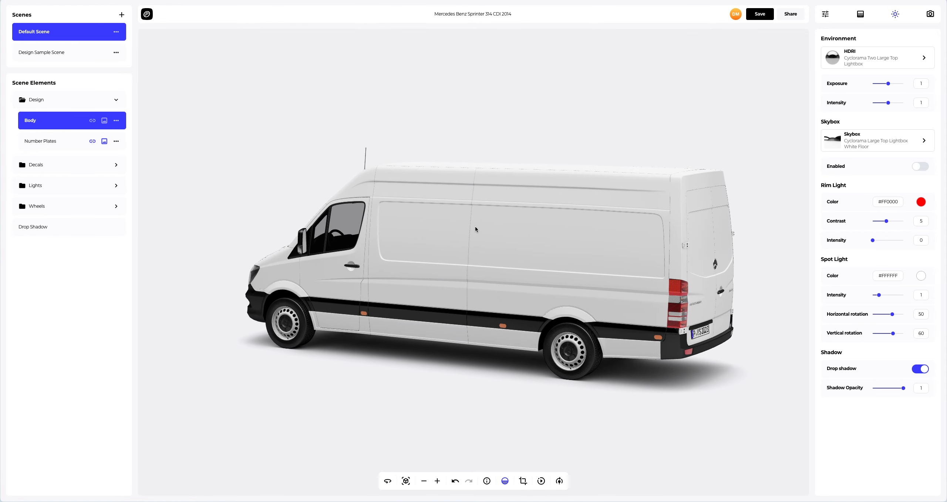
{"action": "left_click_drag", "start_coordinate": [476, 229], "coordinate": [628, 236]}
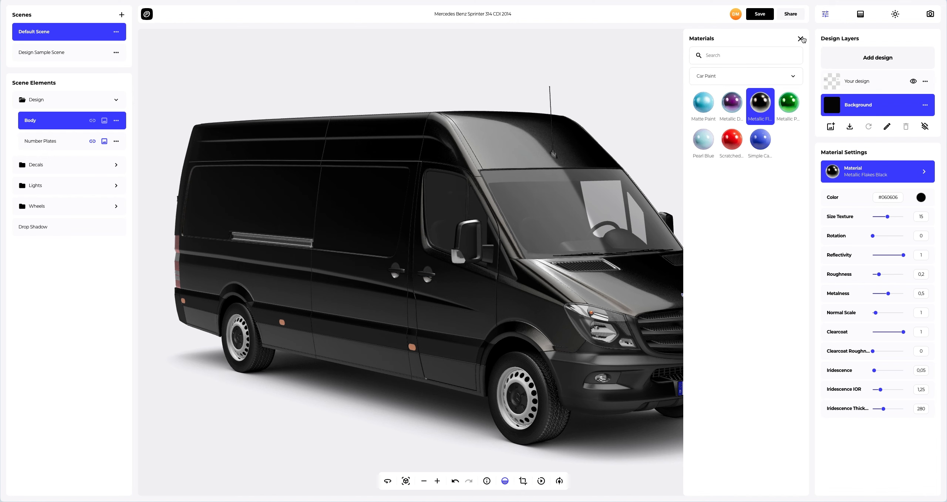
- Paint the van body orange #FF5B23 and turn it to a straight side view
{"action": "left_click", "coordinate": [802, 39]}
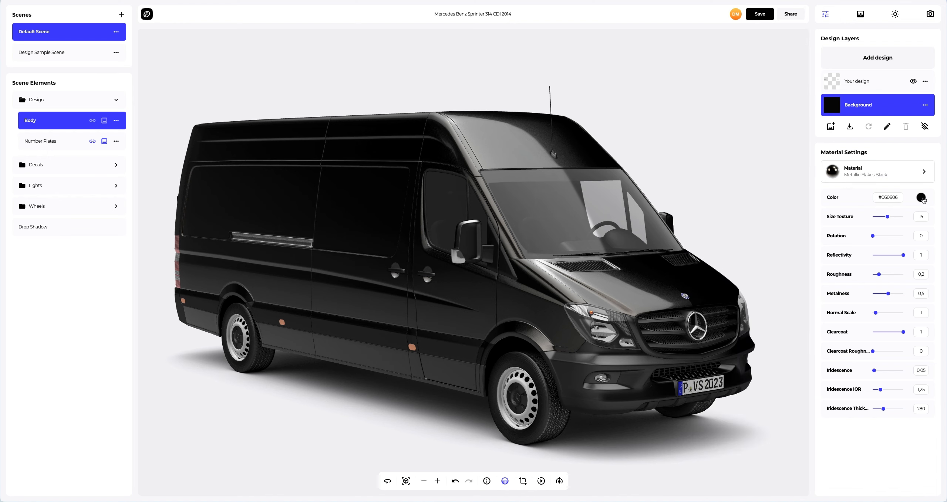
{"action": "left_click", "coordinate": [920, 198]}
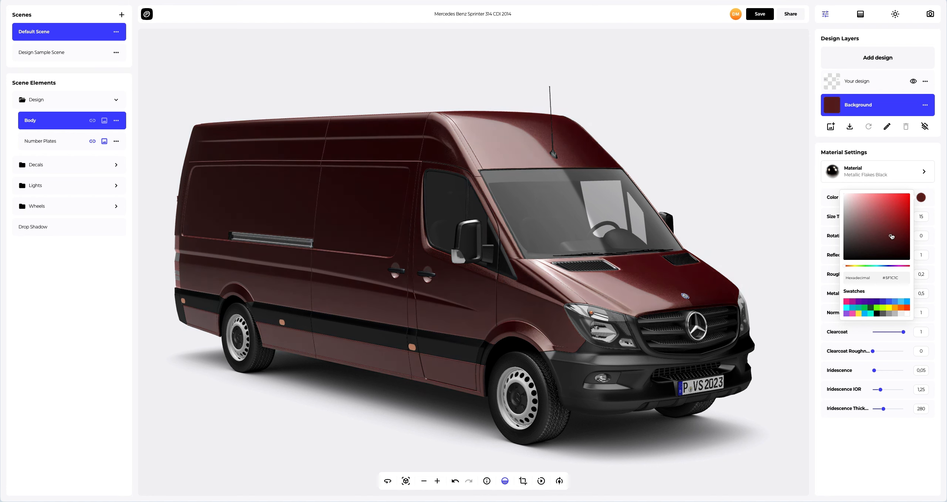
{"action": "left_click", "coordinate": [896, 198]}
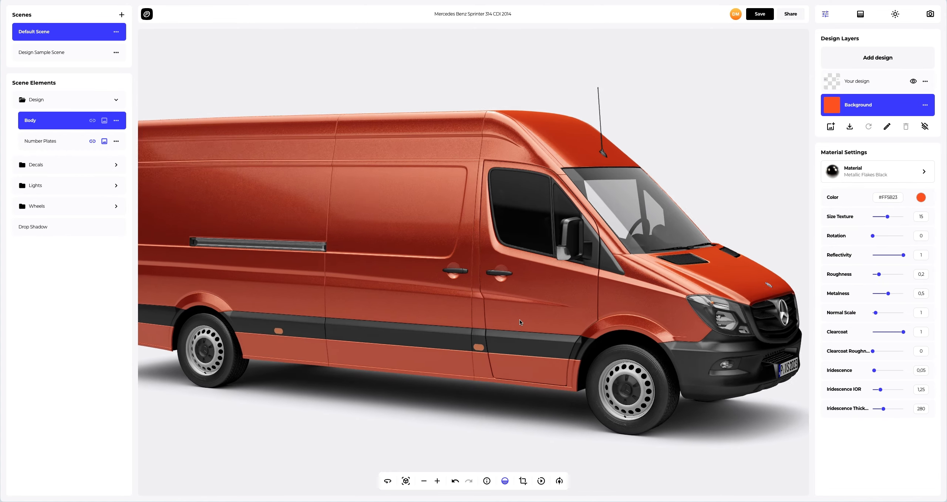
{"action": "left_click_drag", "start_coordinate": [519, 323], "coordinate": [641, 323]}
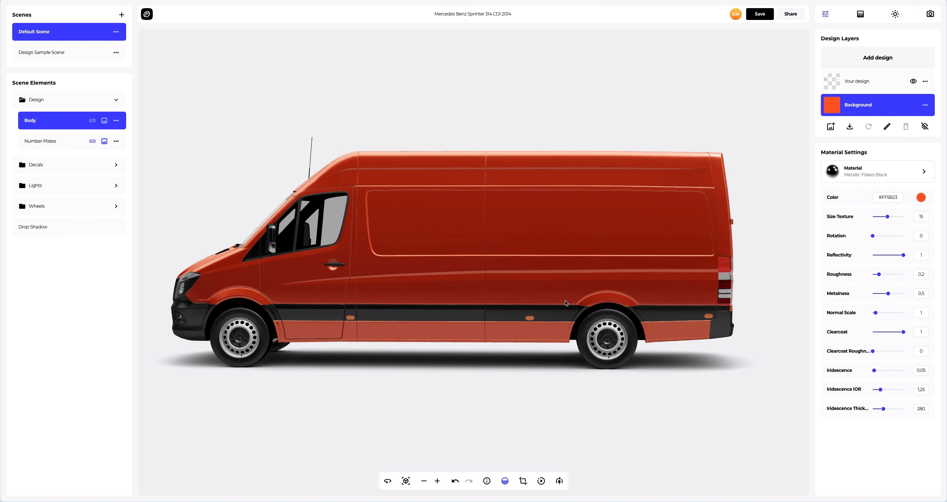
{"action": "mouse_move", "coordinate": [877, 57]}
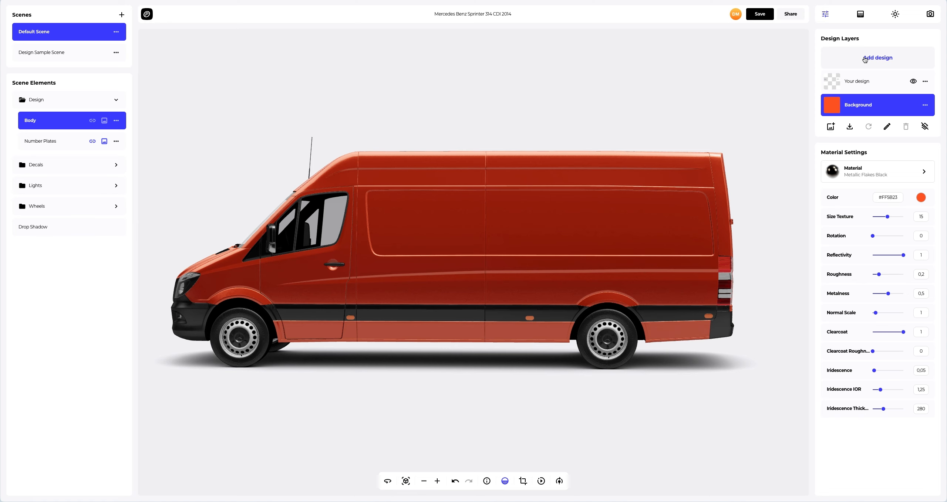
{"action": "mouse_move", "coordinate": [849, 126]}
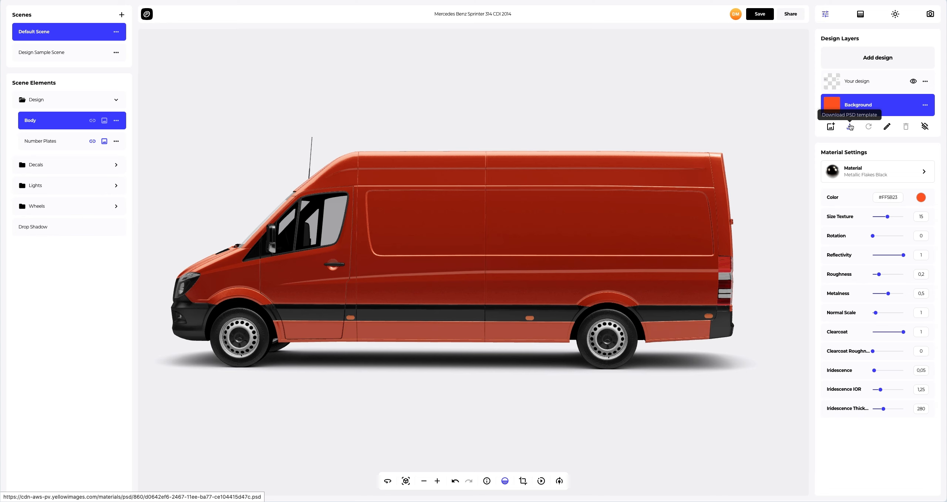
{"action": "mouse_move", "coordinate": [862, 64]}
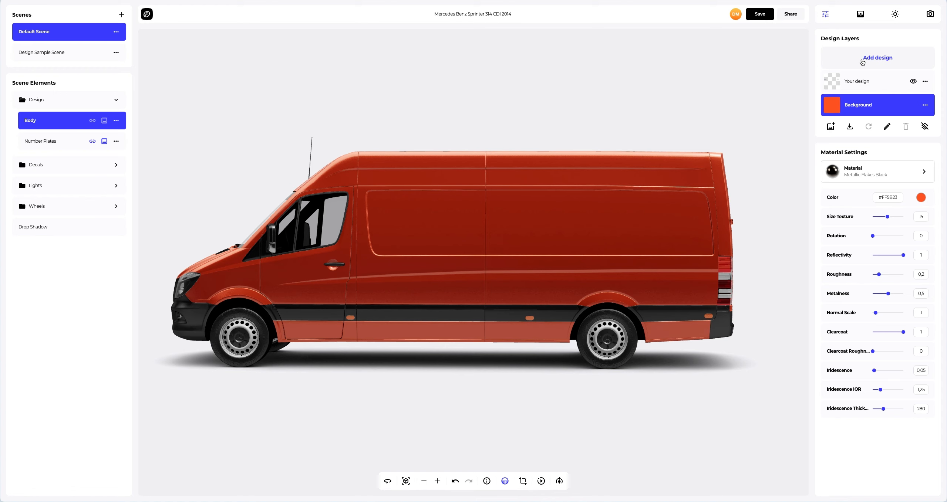
- Load the DVF Design.png artwork onto the van body
{"action": "left_click", "coordinate": [877, 58]}
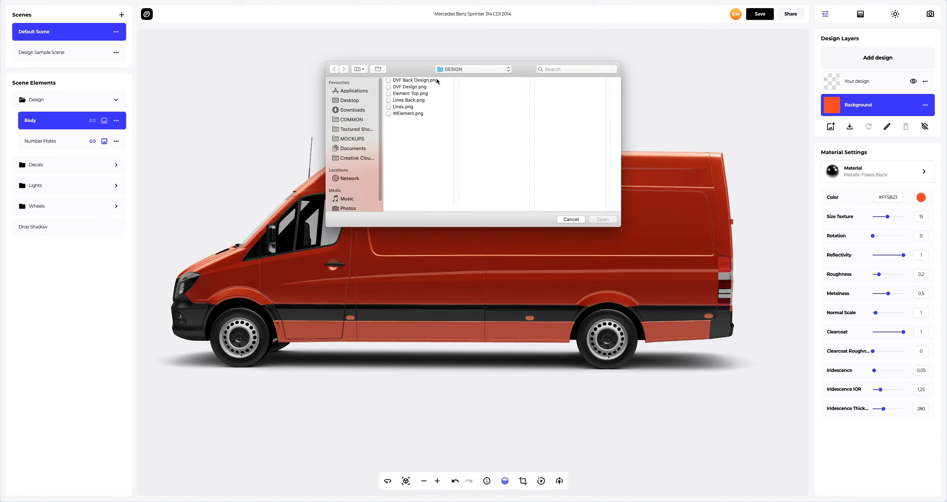
{"action": "left_click", "coordinate": [410, 86]}
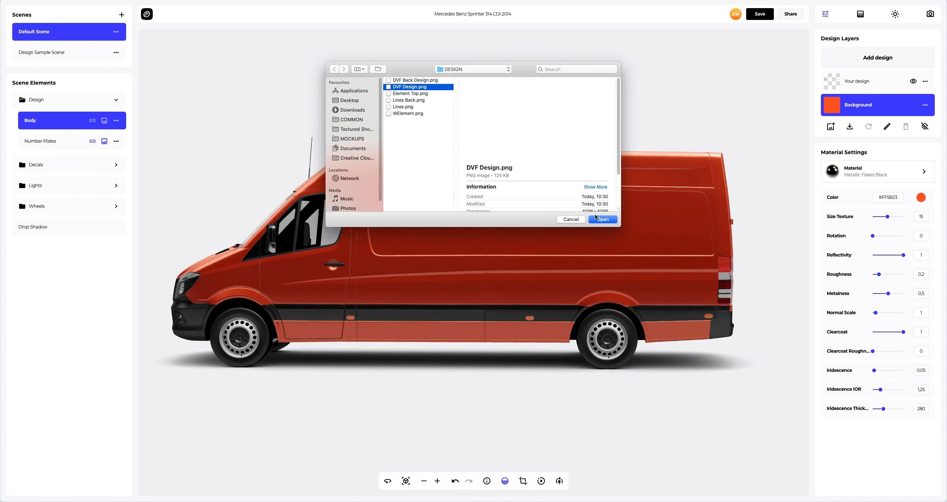
{"action": "left_click", "coordinate": [602, 219]}
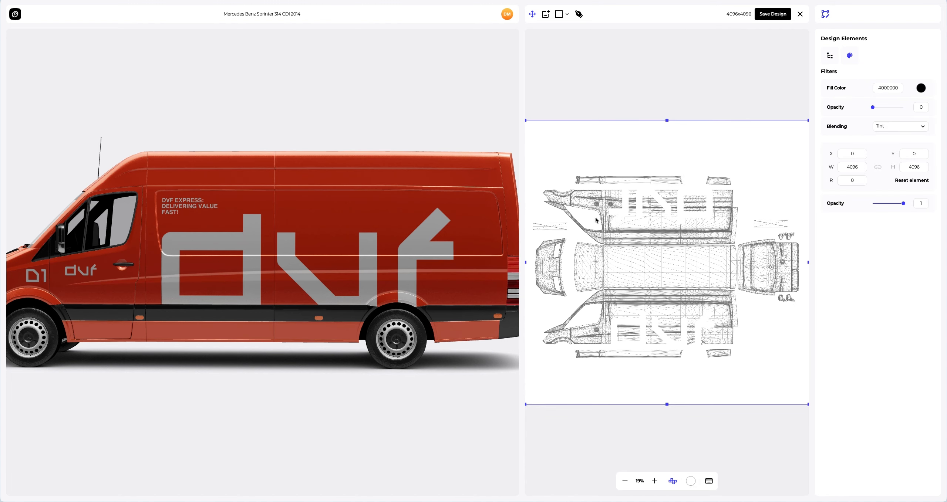
{"action": "mouse_move", "coordinate": [429, 218]}
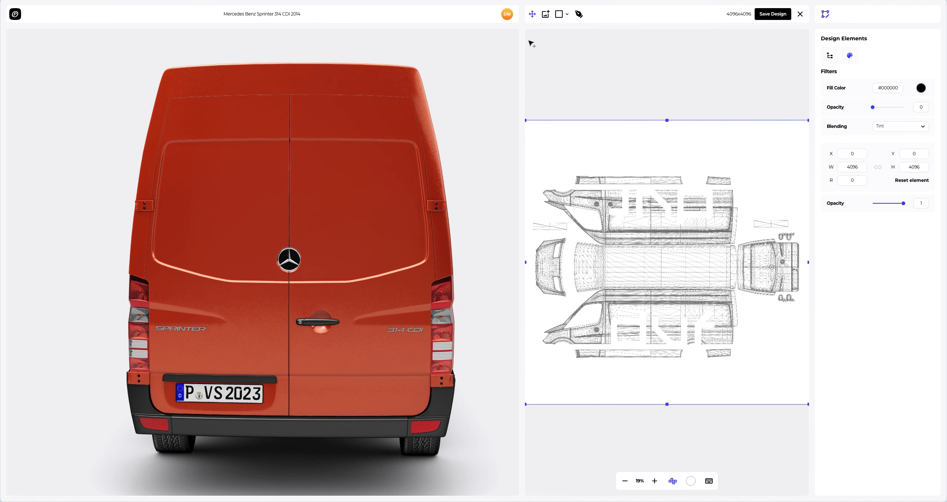
{"action": "mouse_move", "coordinate": [545, 14]}
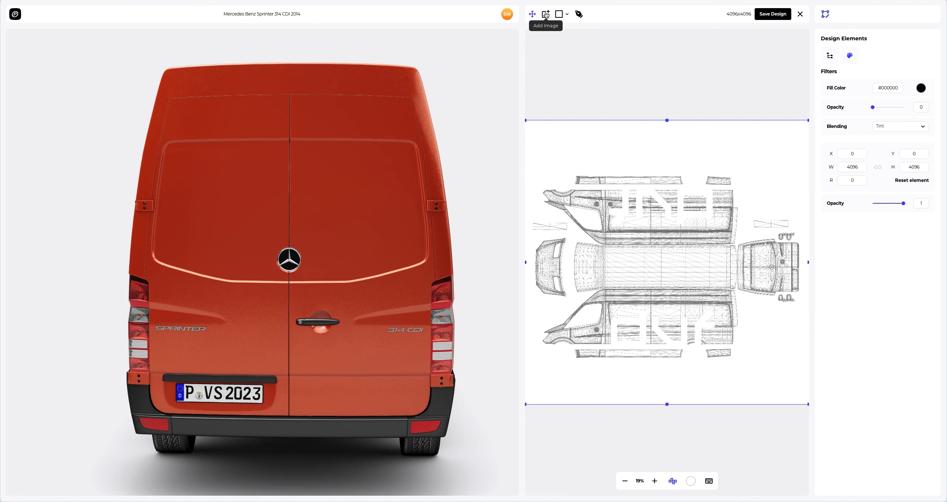
- Add DVF Back Design.png to put the dvf logo and slogan on the rear doors
{"action": "left_click", "coordinate": [545, 14]}
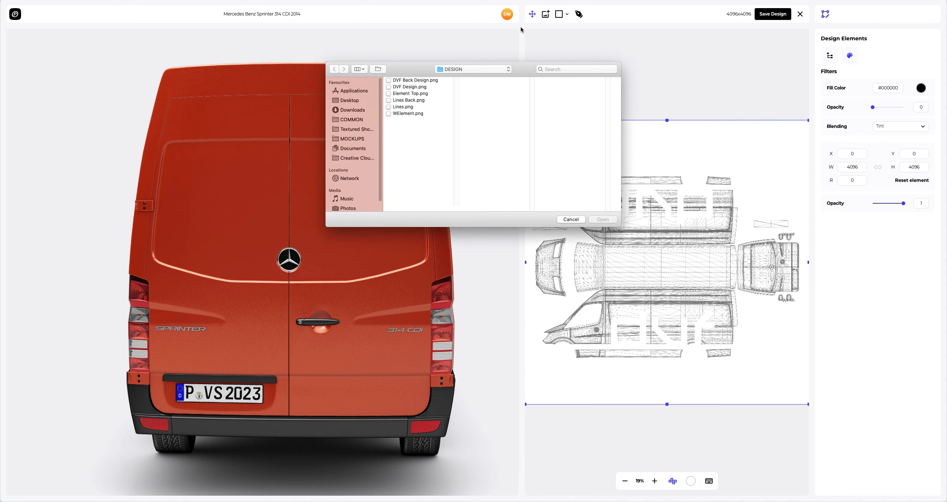
{"action": "left_click", "coordinate": [415, 79]}
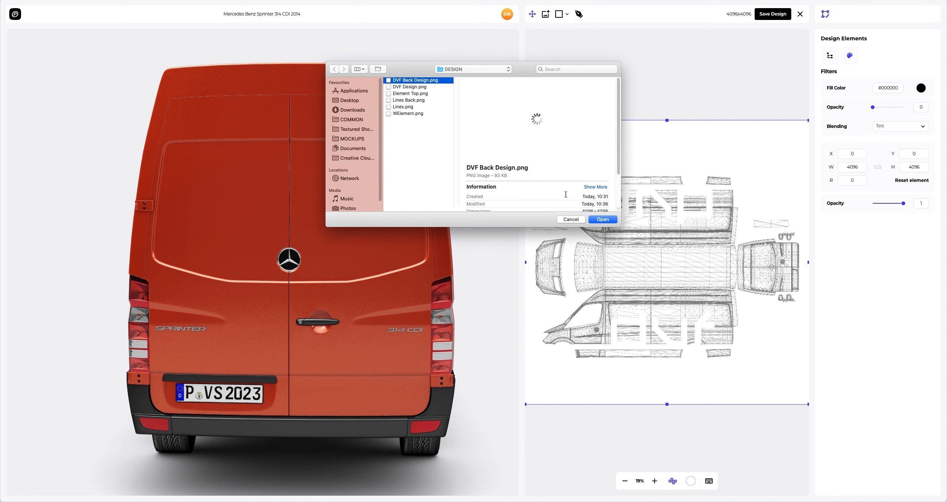
{"action": "left_click", "coordinate": [602, 219]}
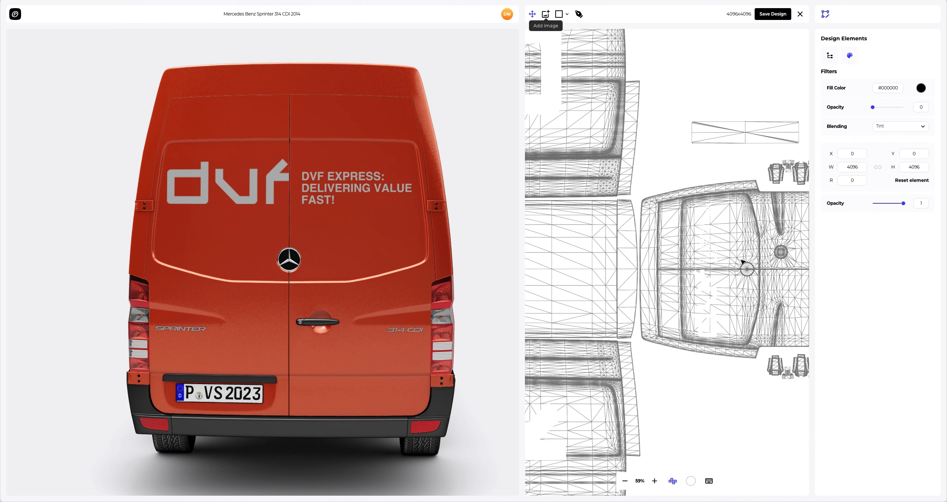
{"action": "mouse_move", "coordinate": [705, 279]}
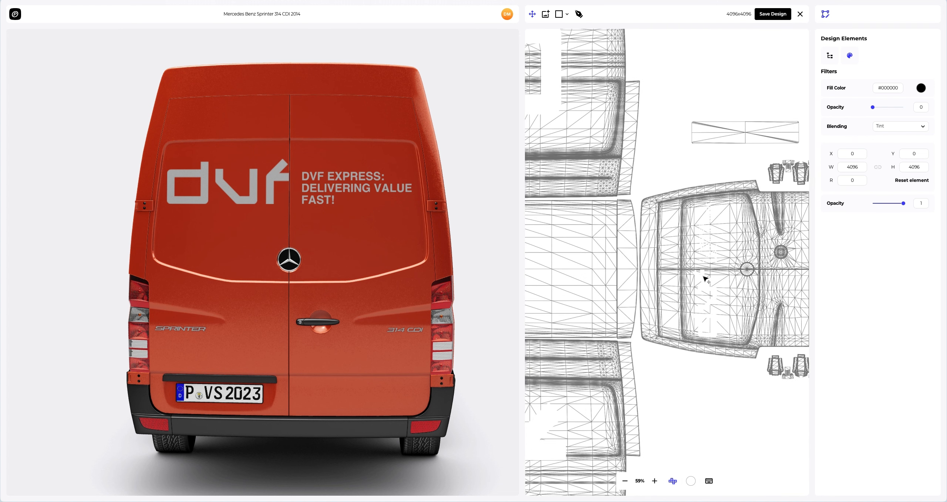
{"action": "mouse_move", "coordinate": [869, 109]}
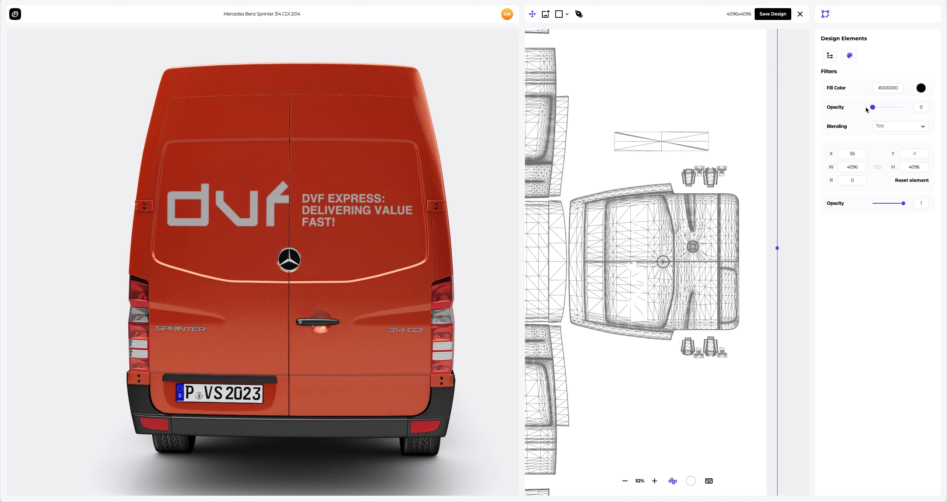
{"action": "mouse_move", "coordinate": [655, 16]}
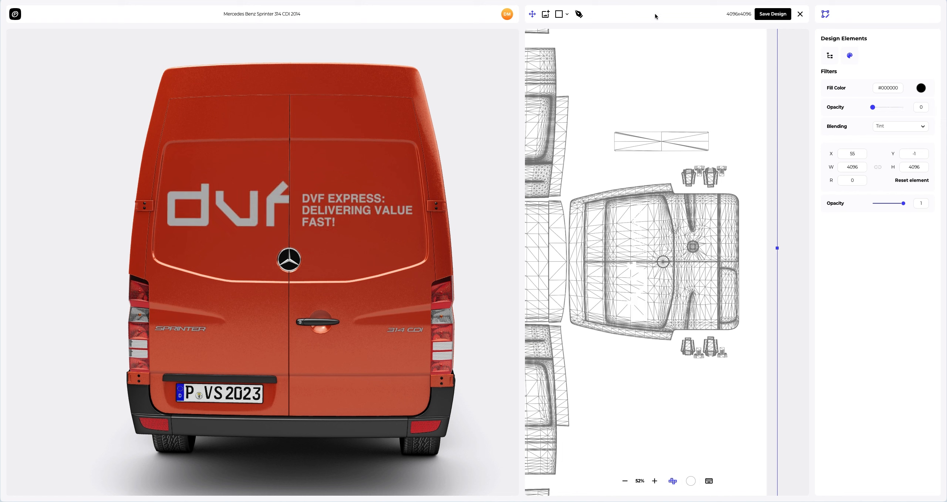
- Add Lines Back.png for diagonal grey stripes on the lower rear door
{"action": "left_click", "coordinate": [544, 14]}
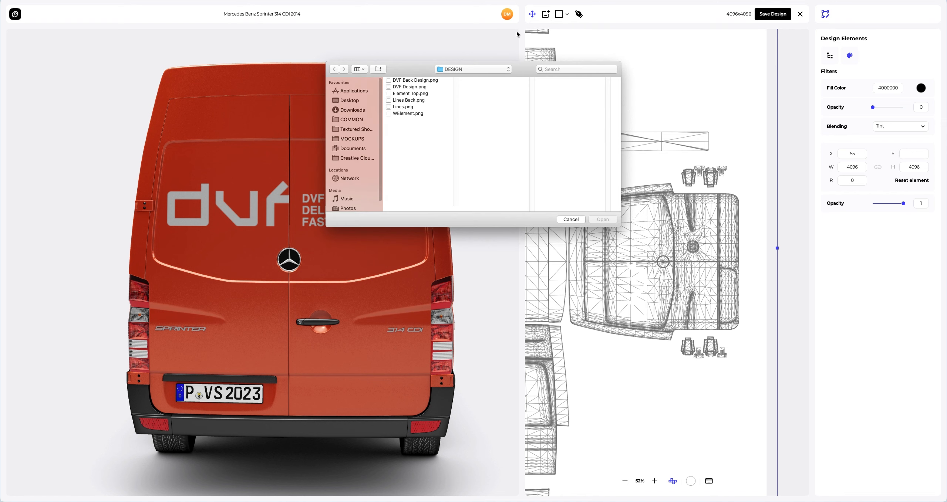
{"action": "left_click", "coordinate": [408, 100]}
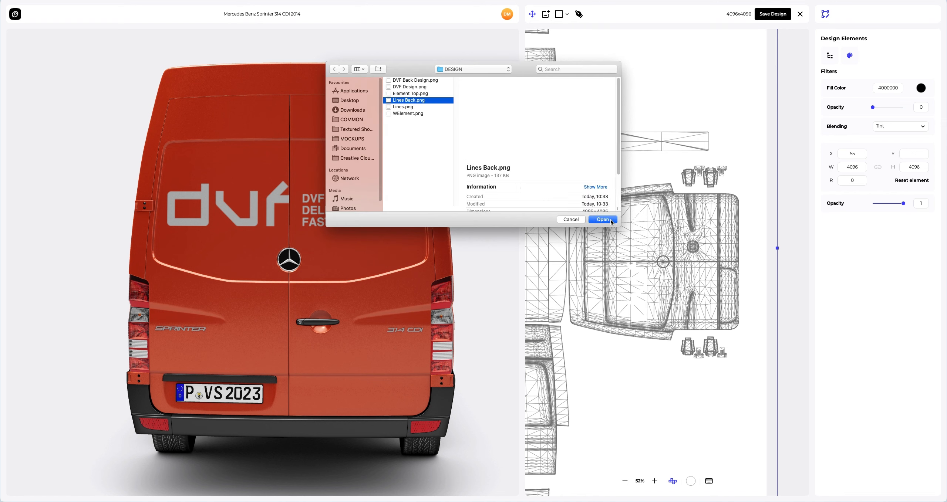
{"action": "left_click", "coordinate": [602, 219]}
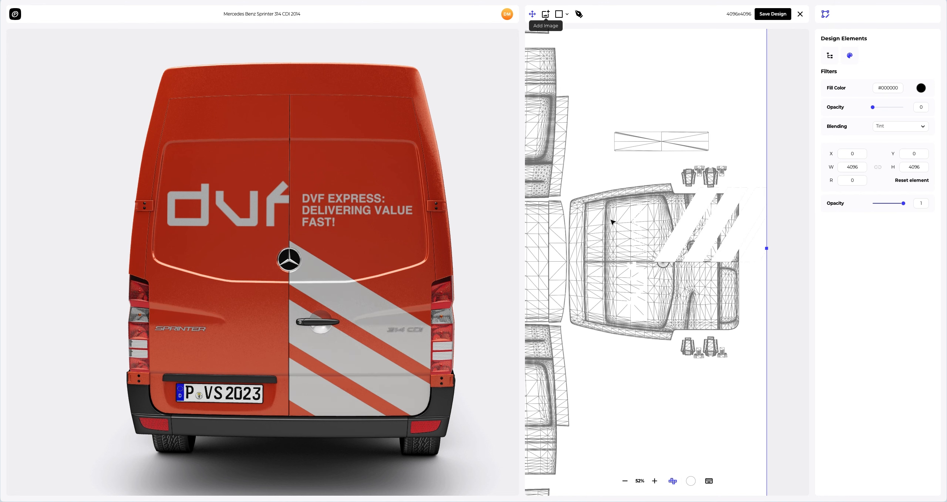
{"action": "mouse_move", "coordinate": [699, 290]}
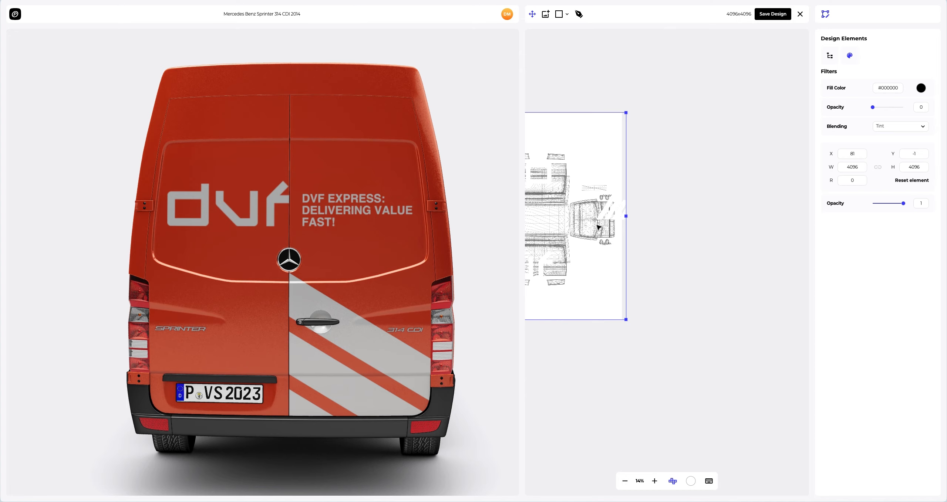
- Add WElement.png for grey W shapes on the roof edge and side
{"action": "left_click", "coordinate": [654, 481]}
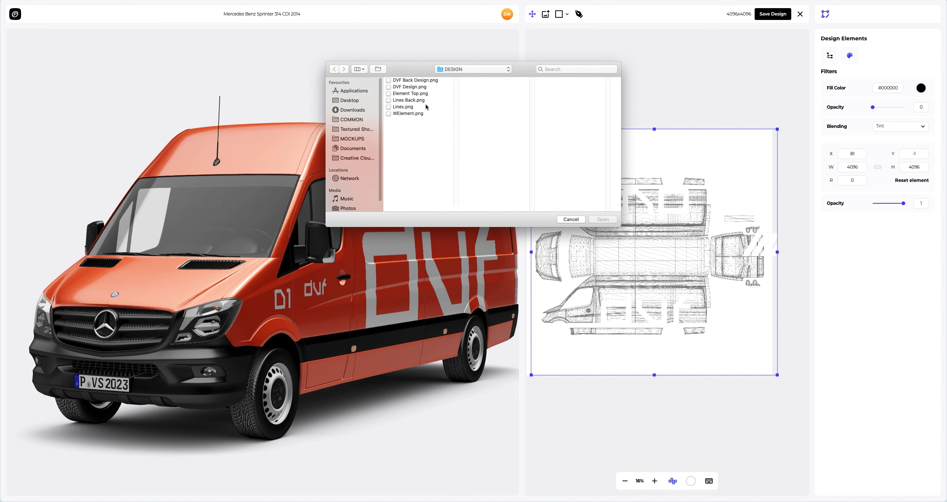
{"action": "left_click", "coordinate": [408, 113]}
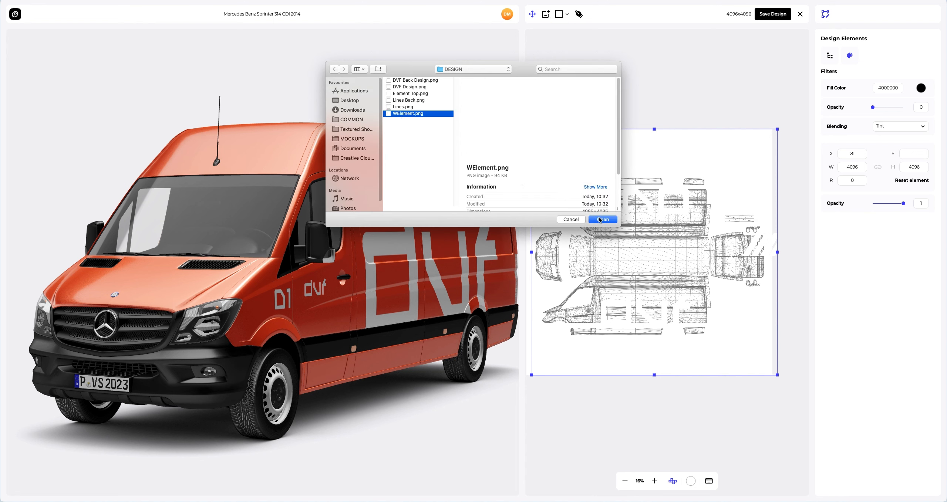
{"action": "left_click", "coordinate": [600, 219]}
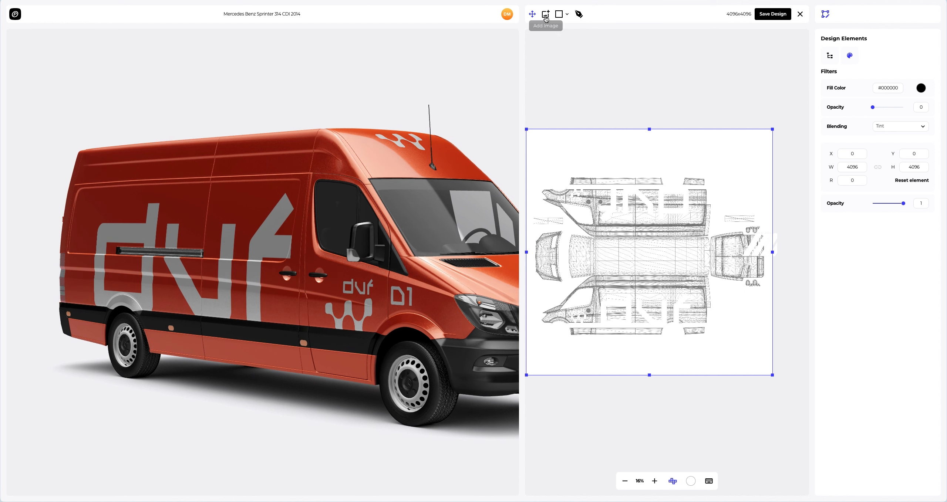
- Add Lines.png for diagonal grey stripes along the lower sides
{"action": "left_click", "coordinate": [545, 14]}
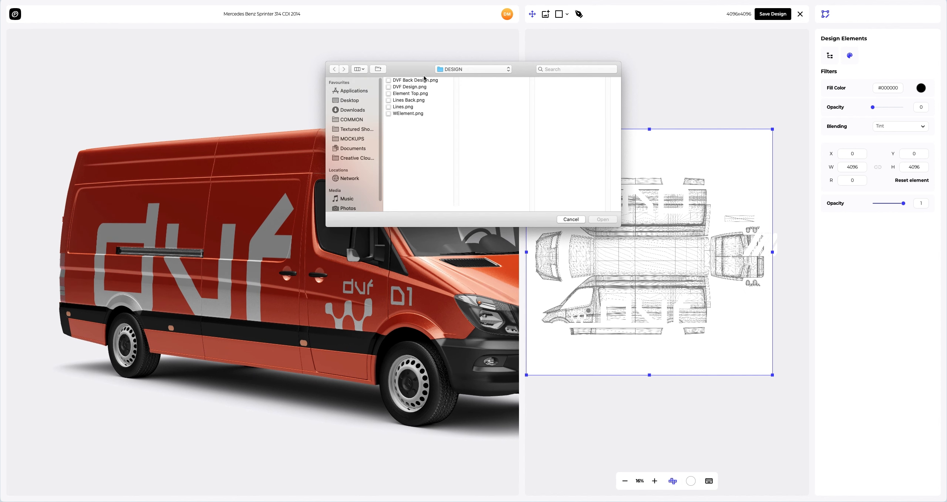
{"action": "left_click", "coordinate": [403, 107]}
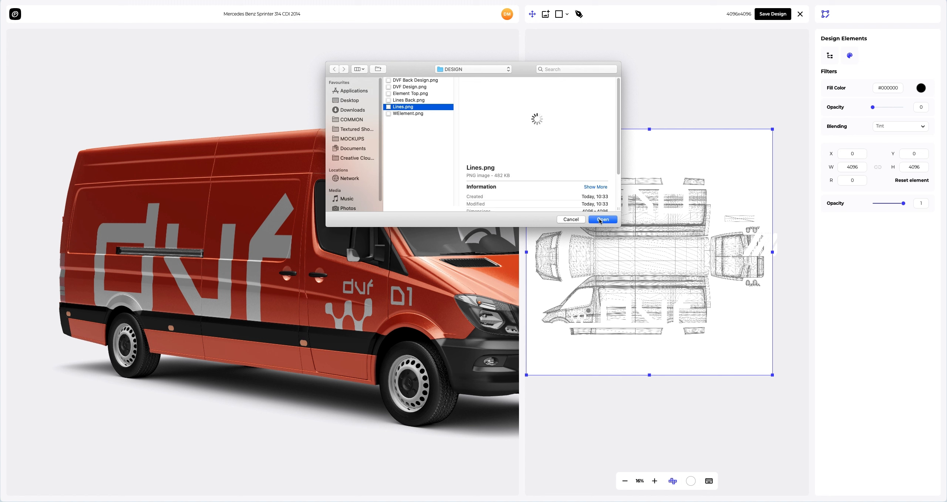
{"action": "left_click", "coordinate": [600, 219]}
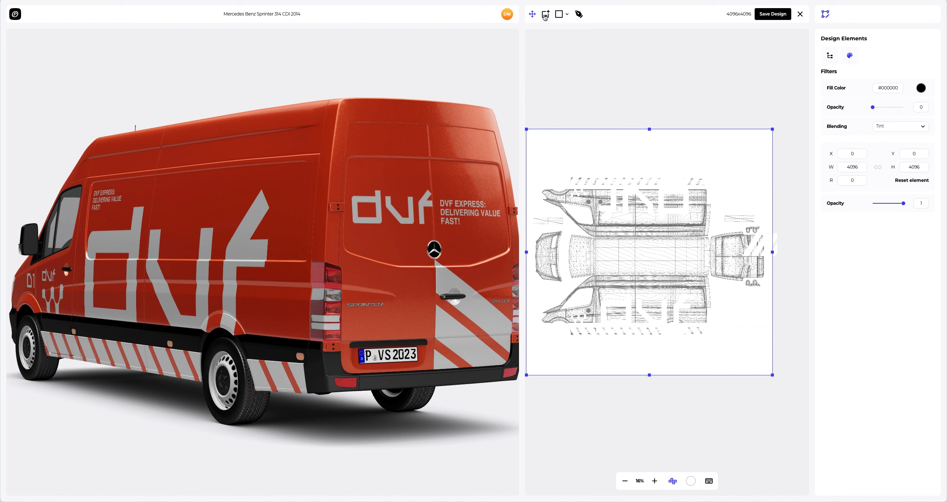
- Add Element Top.png for grey bars along the roof edge
{"action": "left_click", "coordinate": [545, 14]}
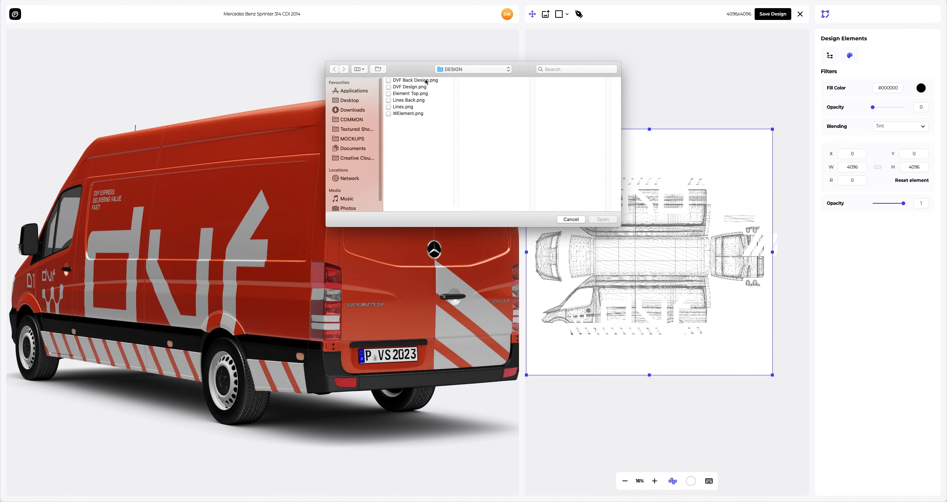
{"action": "left_click", "coordinate": [411, 94]}
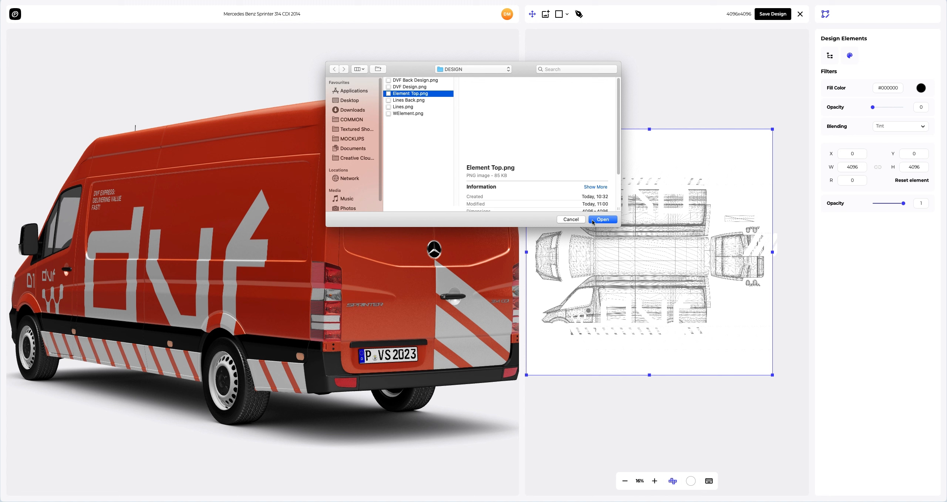
{"action": "left_click", "coordinate": [602, 219]}
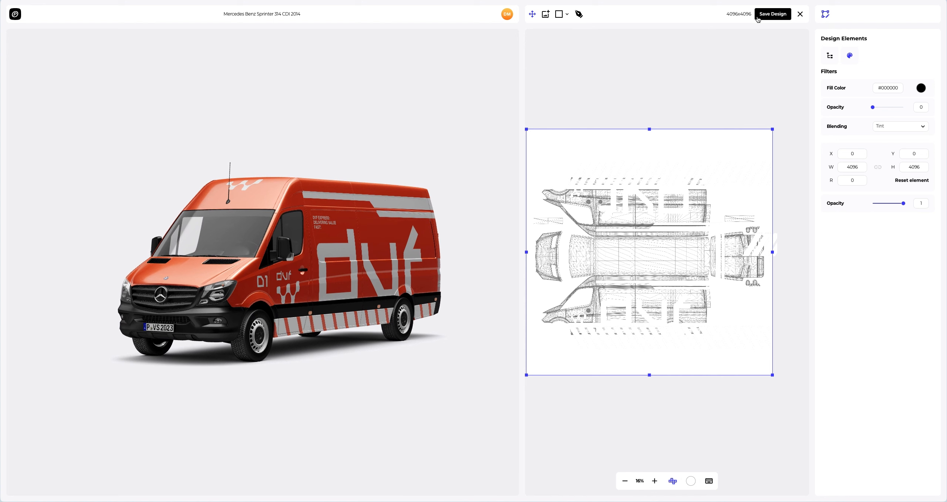
- Save the wrap design and zoom in closer to the van
{"action": "left_click", "coordinate": [800, 14]}
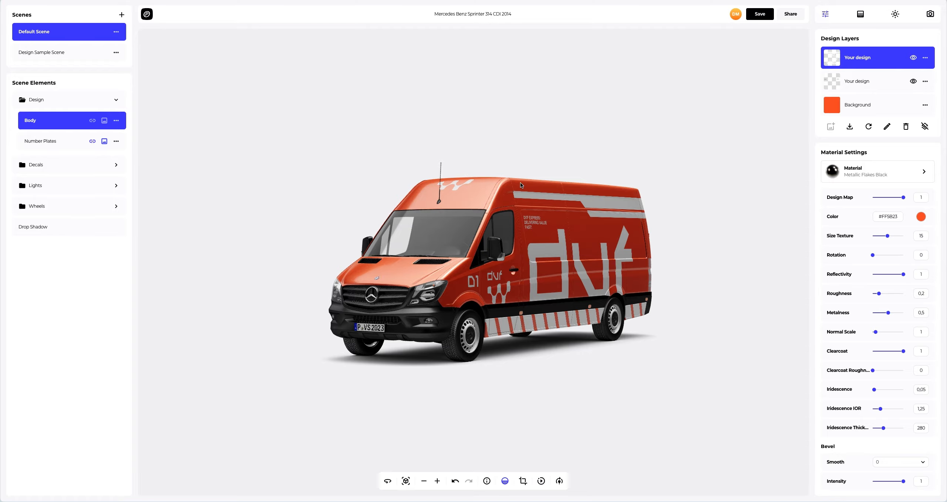
{"action": "left_click_drag", "start_coordinate": [519, 184], "coordinate": [477, 283]}
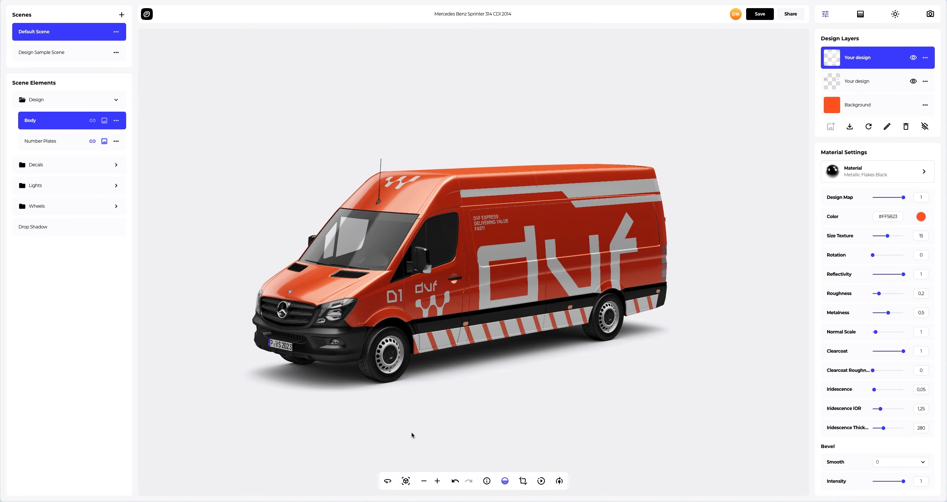
{"action": "mouse_move", "coordinate": [855, 17]}
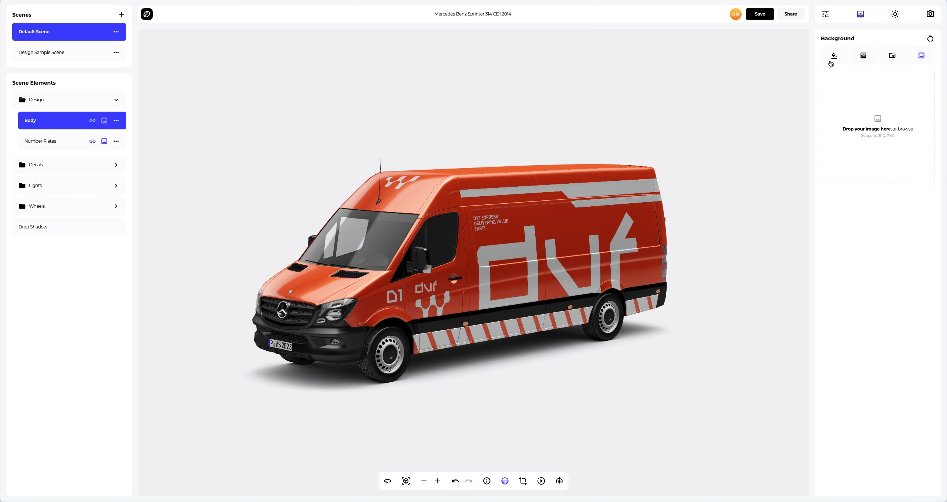
- Try solid, then a radial gradient background with a dark grey second colour
{"action": "left_click", "coordinate": [833, 55]}
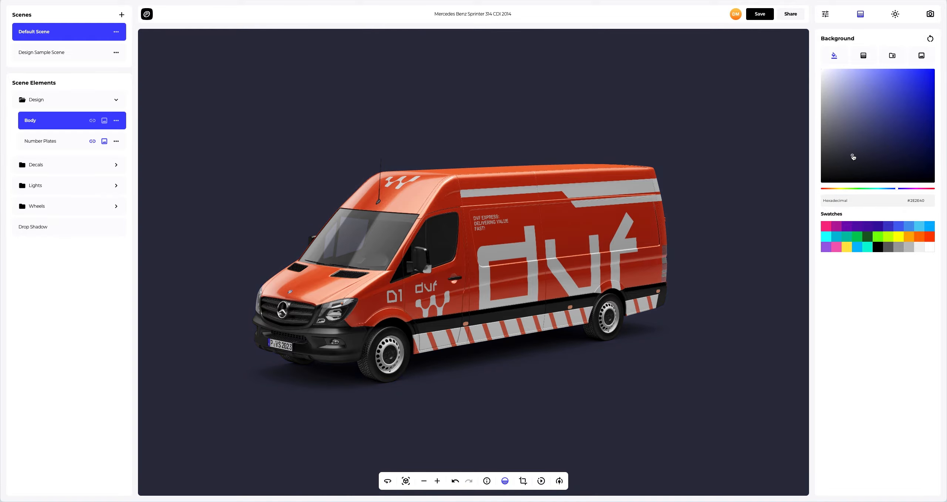
{"action": "mouse_move", "coordinate": [863, 56]}
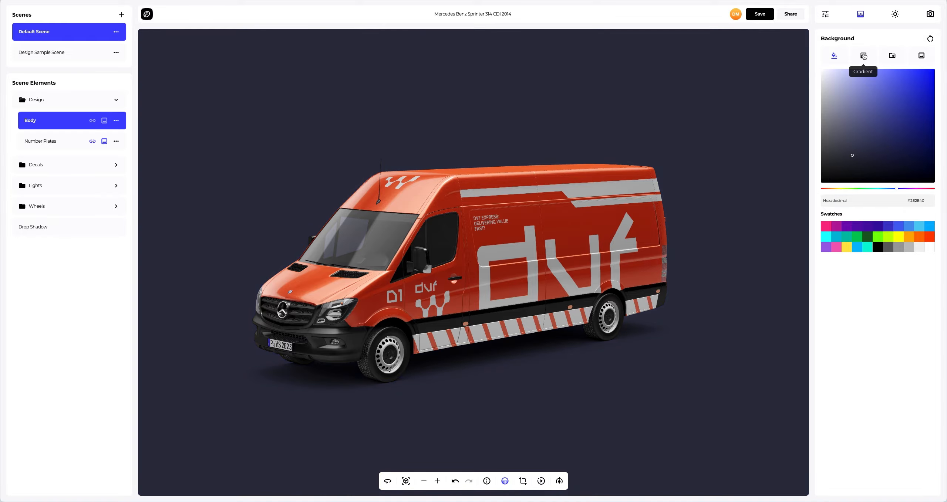
{"action": "left_click", "coordinate": [862, 55]}
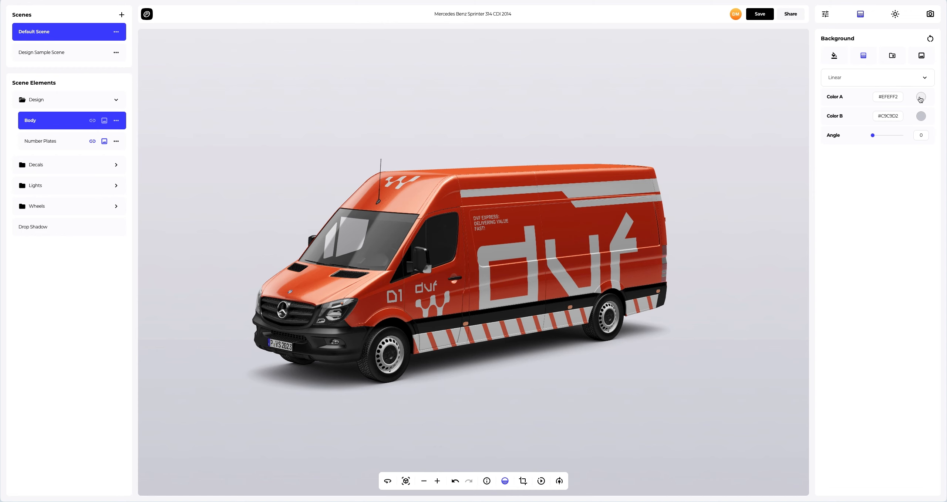
{"action": "left_click", "coordinate": [922, 96]}
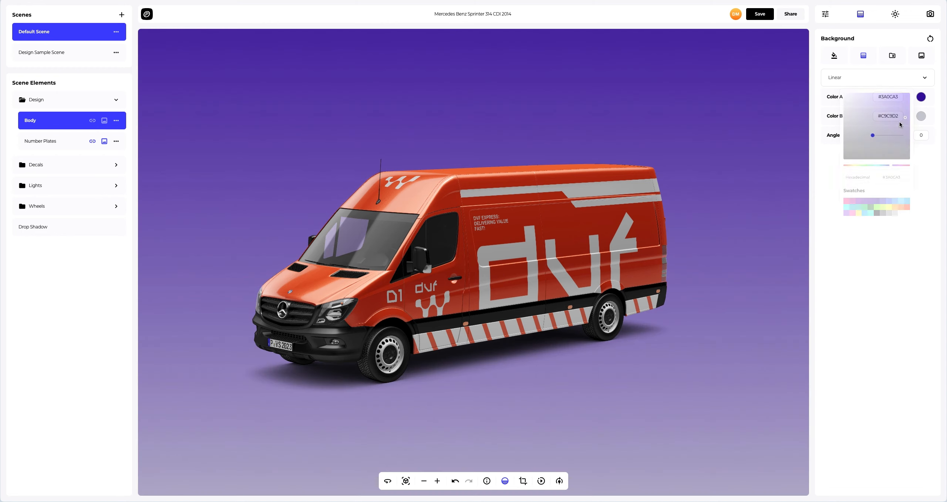
{"action": "left_click", "coordinate": [921, 116]}
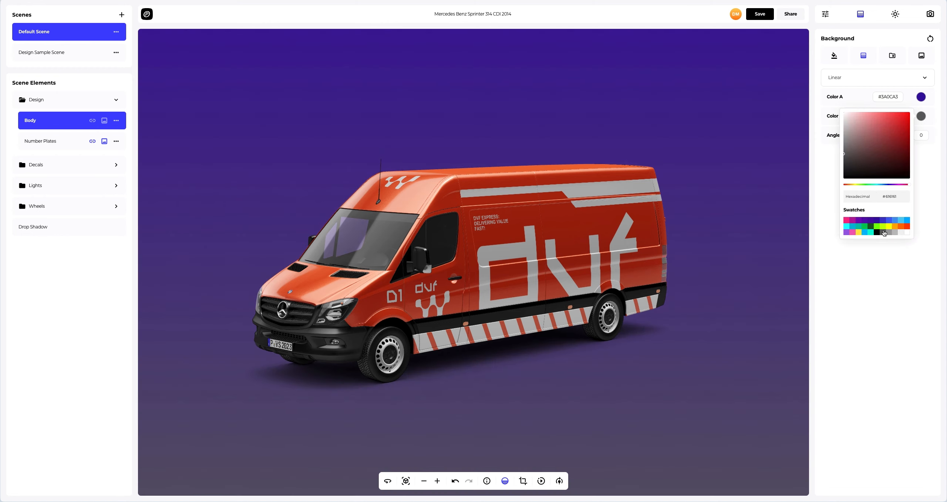
{"action": "left_click", "coordinate": [824, 236]}
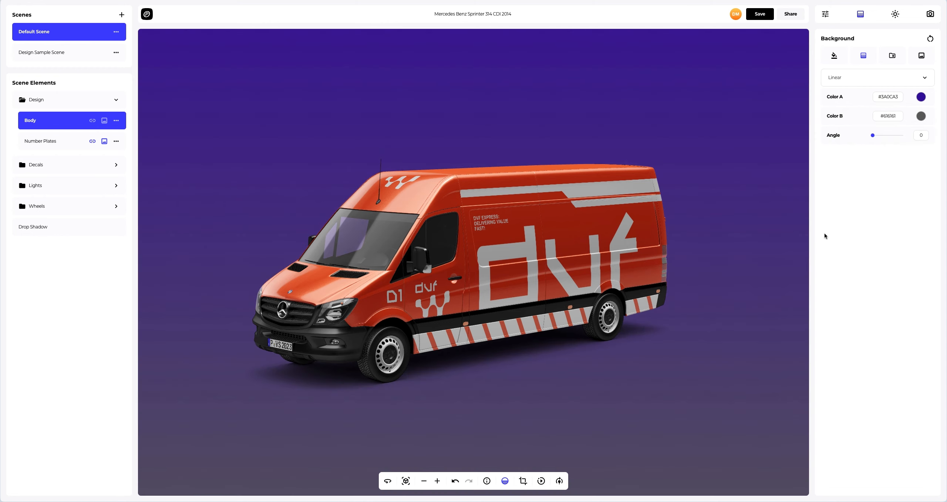
{"action": "left_click", "coordinate": [876, 78]}
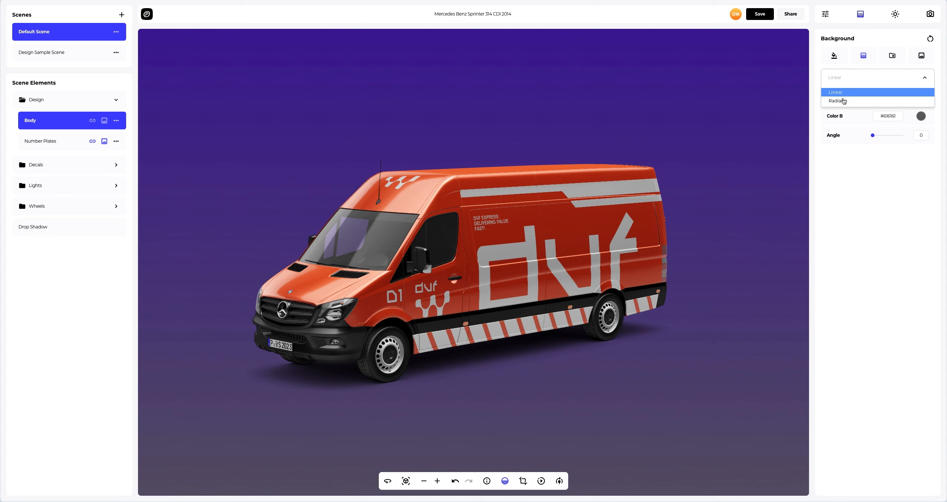
{"action": "left_click", "coordinate": [837, 101]}
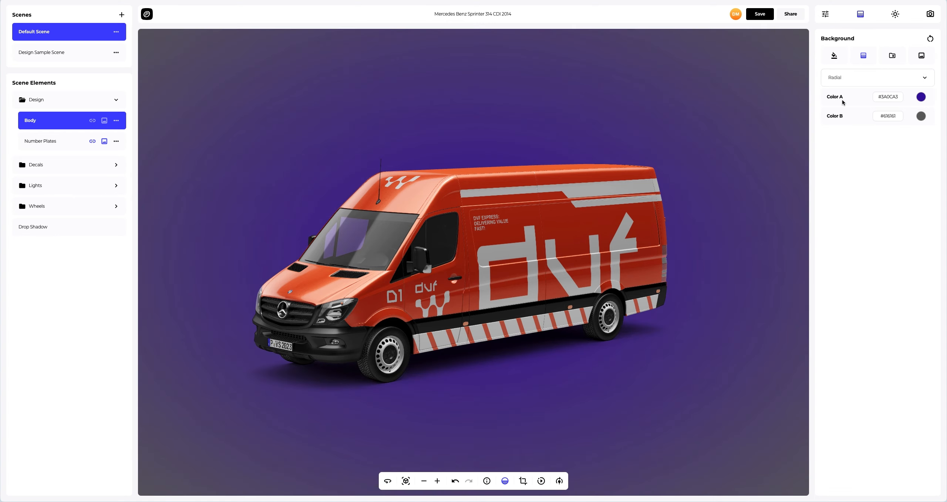
- Preview beige and grey catalog presets, then apply the dark blue preset backdrop
{"action": "left_click", "coordinate": [892, 55]}
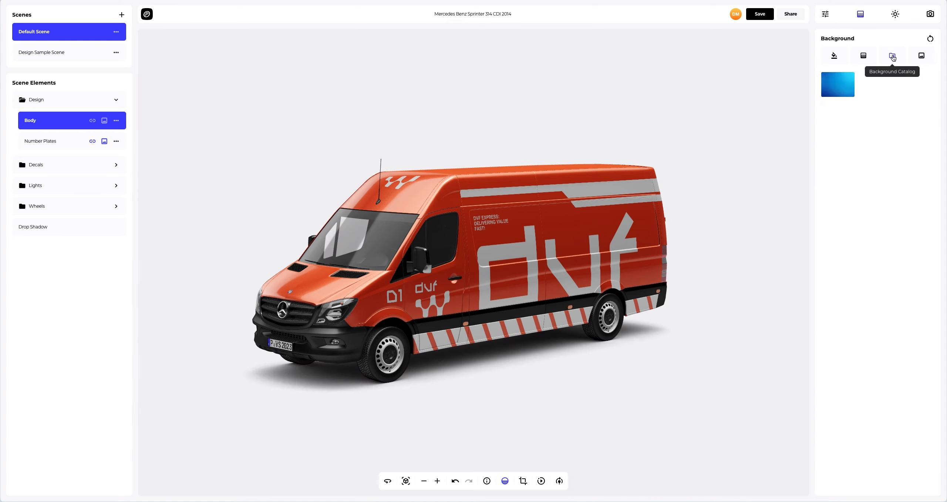
{"action": "left_click", "coordinate": [892, 56]}
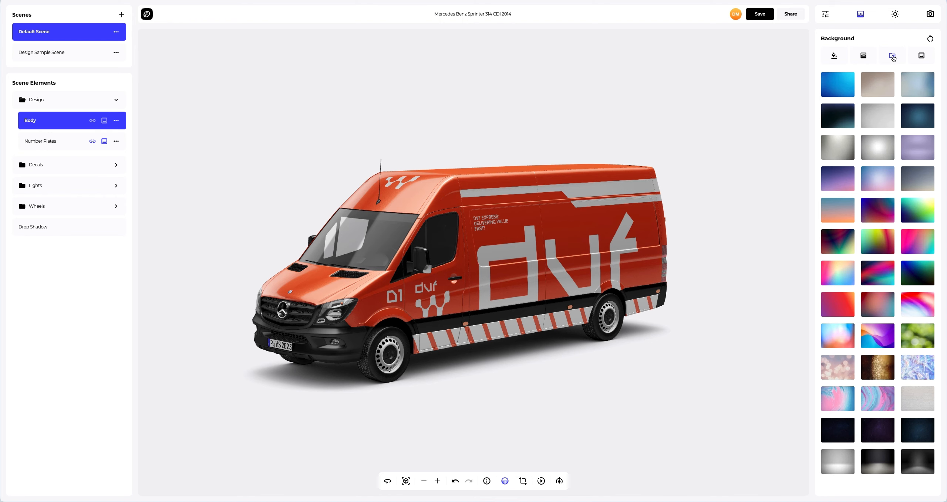
{"action": "left_click", "coordinate": [877, 84]}
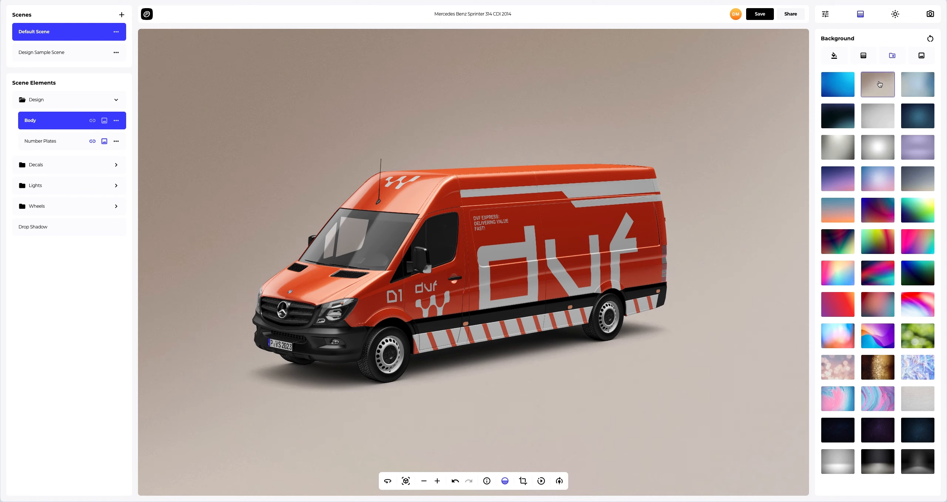
{"action": "left_click", "coordinate": [837, 147]}
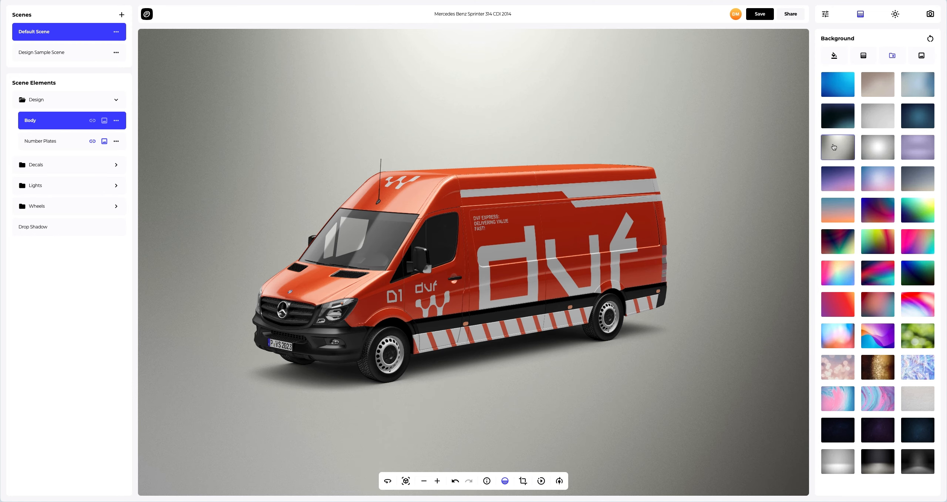
{"action": "left_click", "coordinate": [837, 462]}
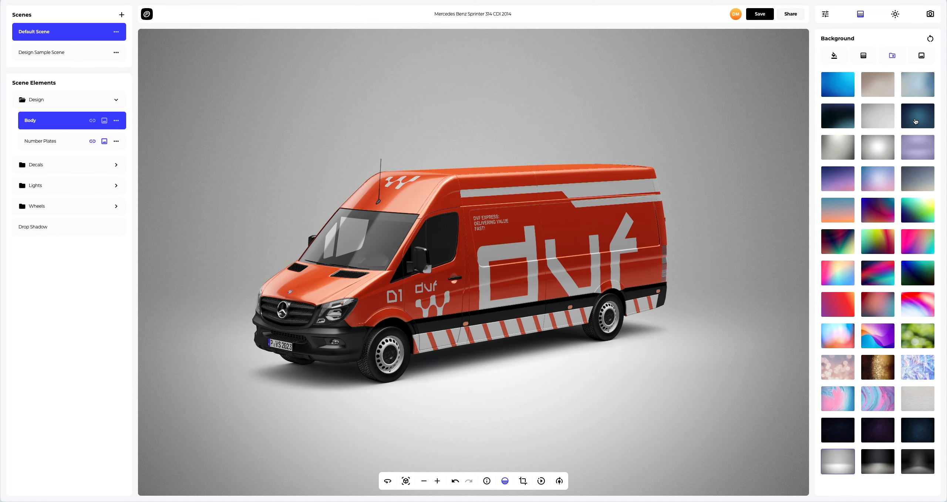
{"action": "left_click", "coordinate": [917, 116]}
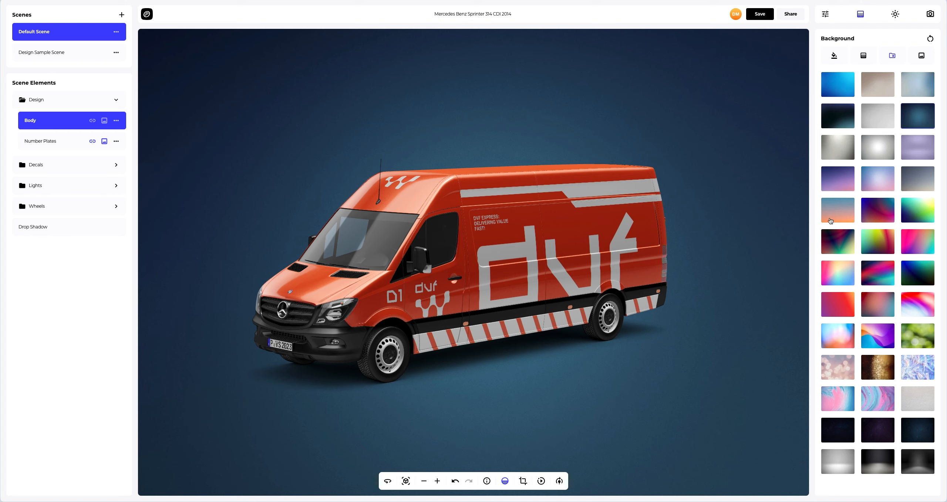
{"action": "left_click", "coordinate": [558, 481]}
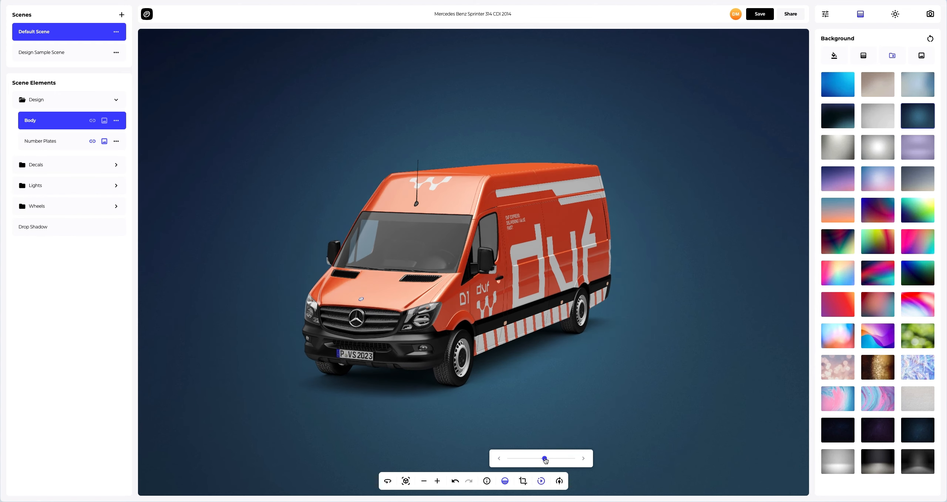
- Adjust the van's turntable rotation to reach the environment and lighting settings
{"action": "left_click", "coordinate": [896, 14]}
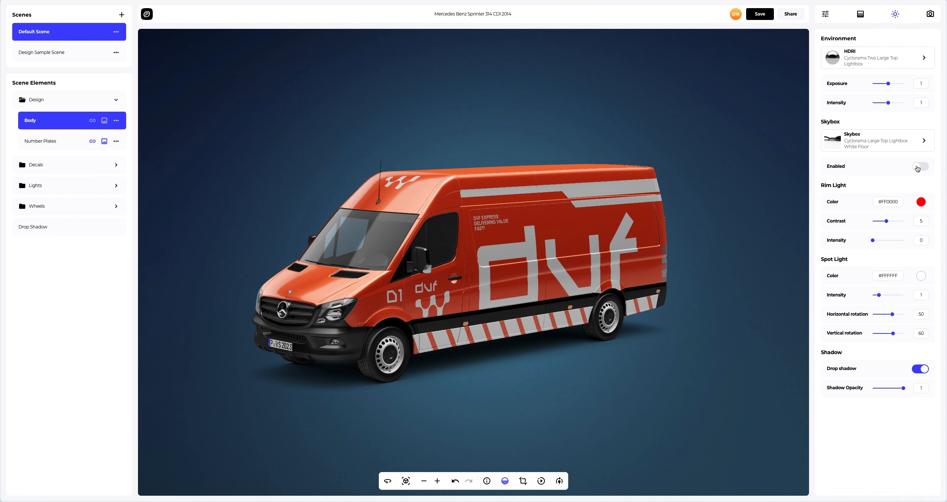
- Enable the skybox, try Parking Ramp and another backdrop, then choose Venice Coast
{"action": "left_click", "coordinate": [919, 166]}
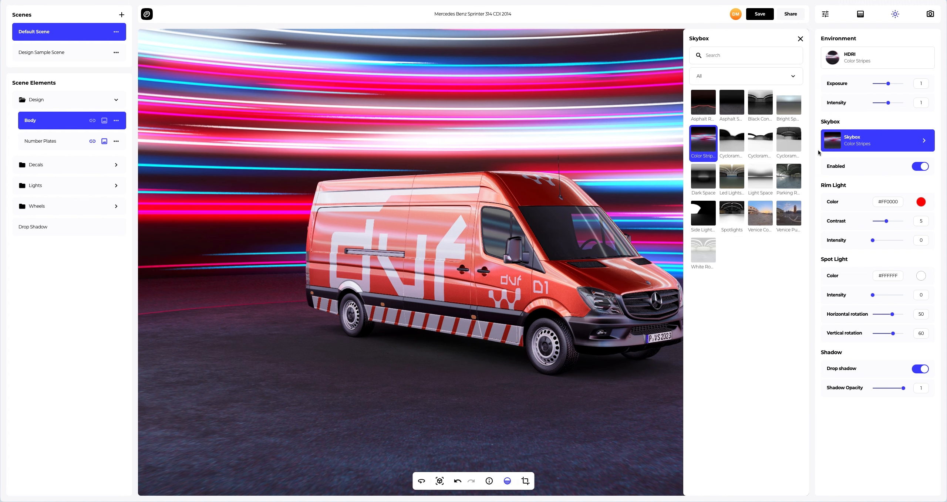
{"action": "left_click", "coordinate": [788, 180]}
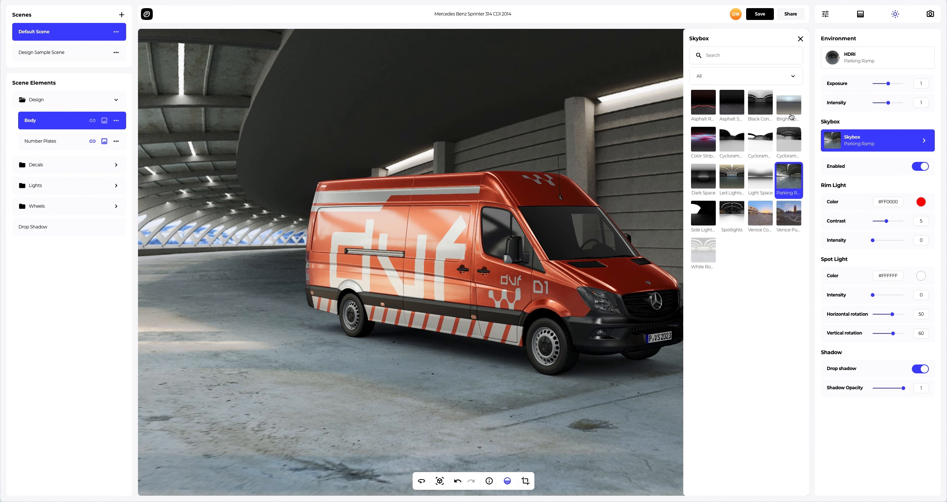
{"action": "left_click", "coordinate": [801, 38]}
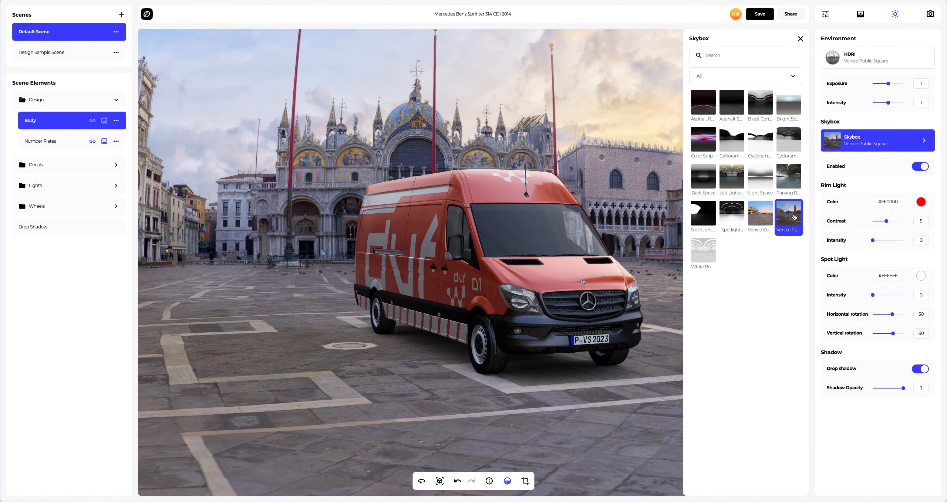
{"action": "left_click", "coordinate": [760, 216]}
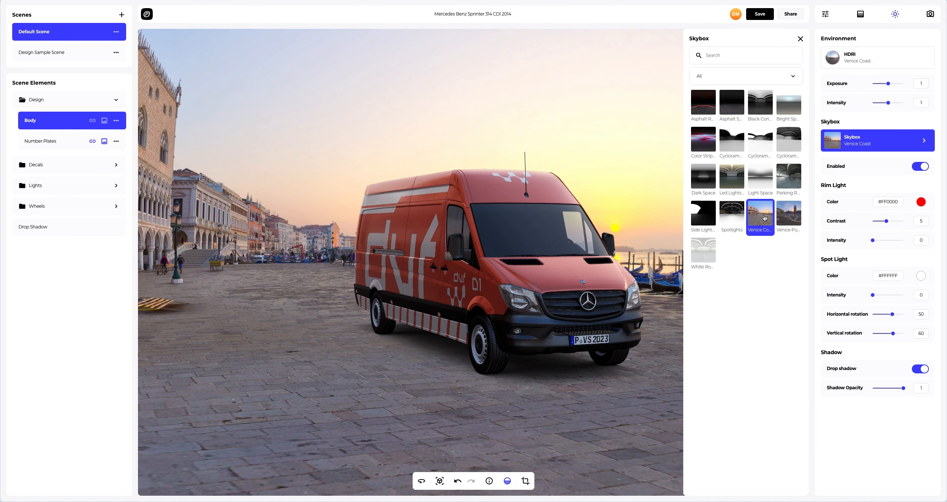
{"action": "mouse_move", "coordinate": [748, 192]}
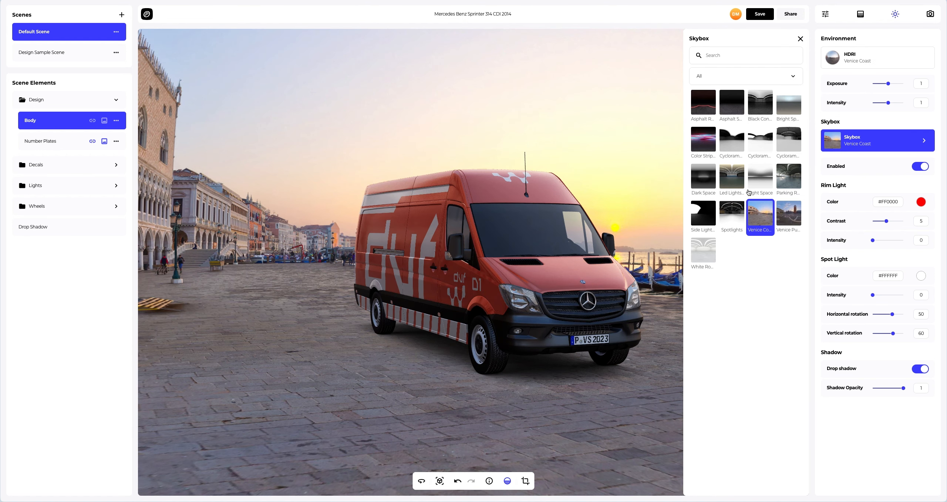
- Set the skybox to Led Lights Room, save, and enable public access for sharing
{"action": "left_click", "coordinate": [759, 14]}
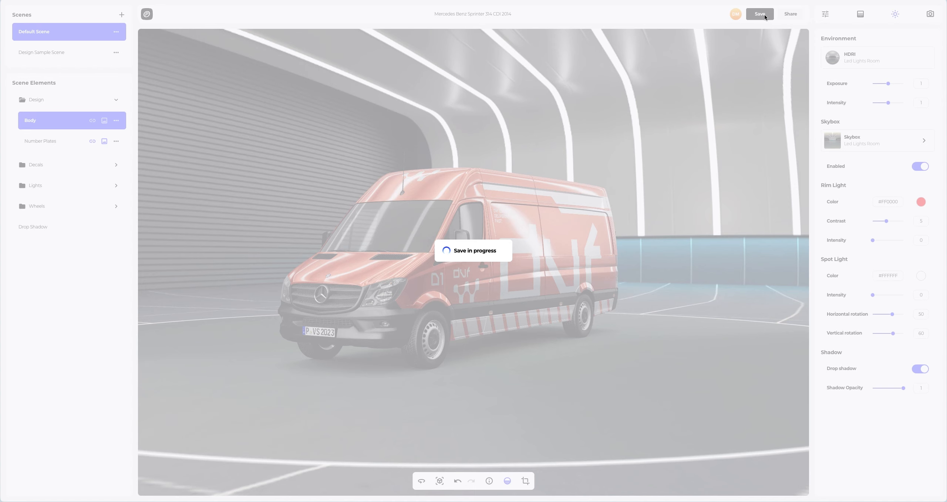
{"action": "left_click", "coordinate": [760, 14]}
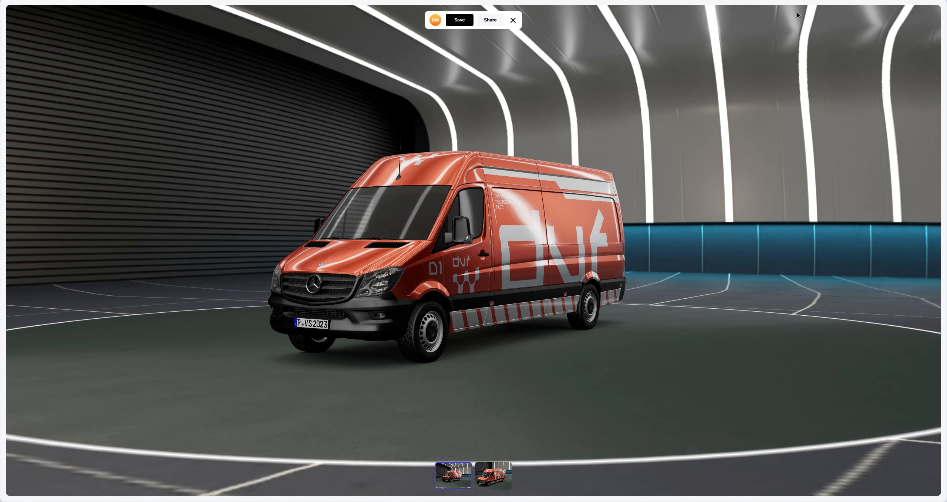
{"action": "mouse_move", "coordinate": [699, 35]}
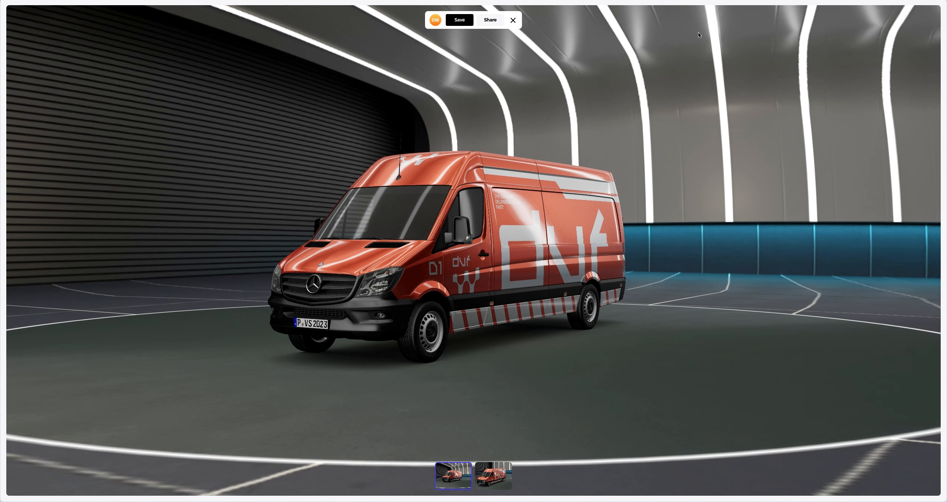
{"action": "mouse_move", "coordinate": [489, 20]}
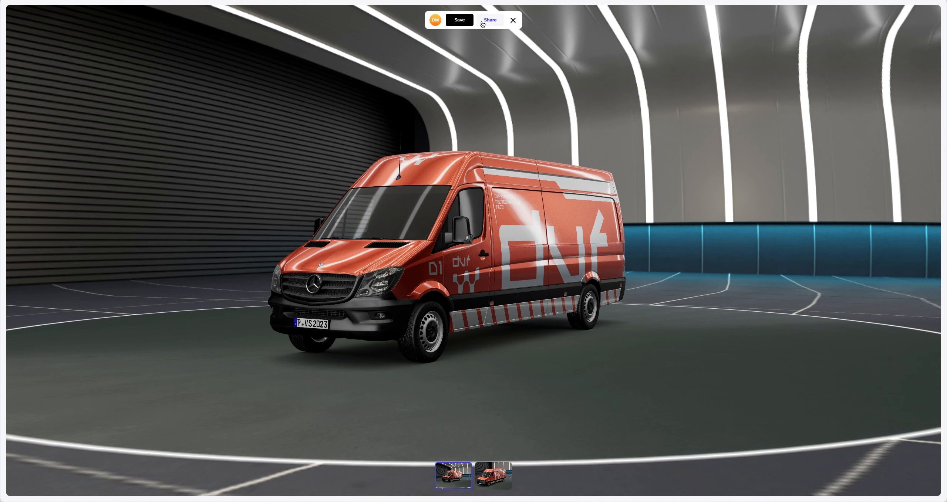
{"action": "left_click", "coordinate": [490, 20]}
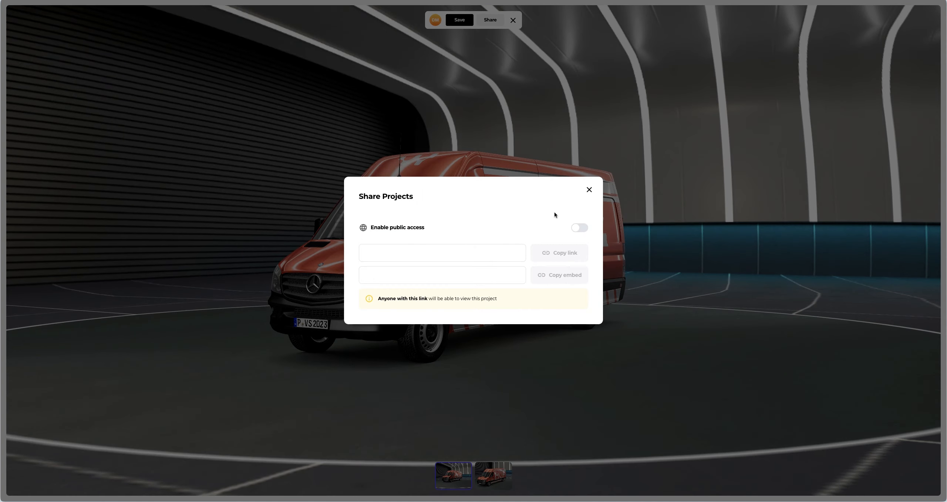
{"action": "left_click", "coordinate": [578, 228]}
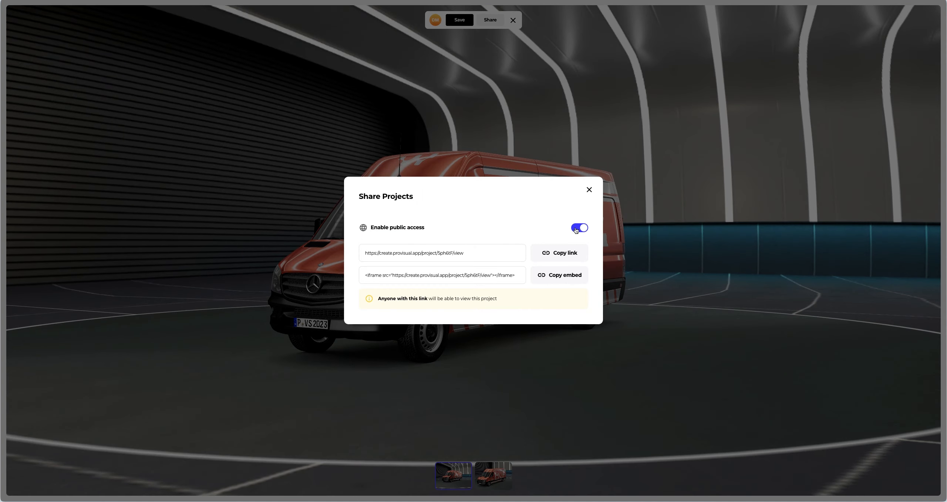